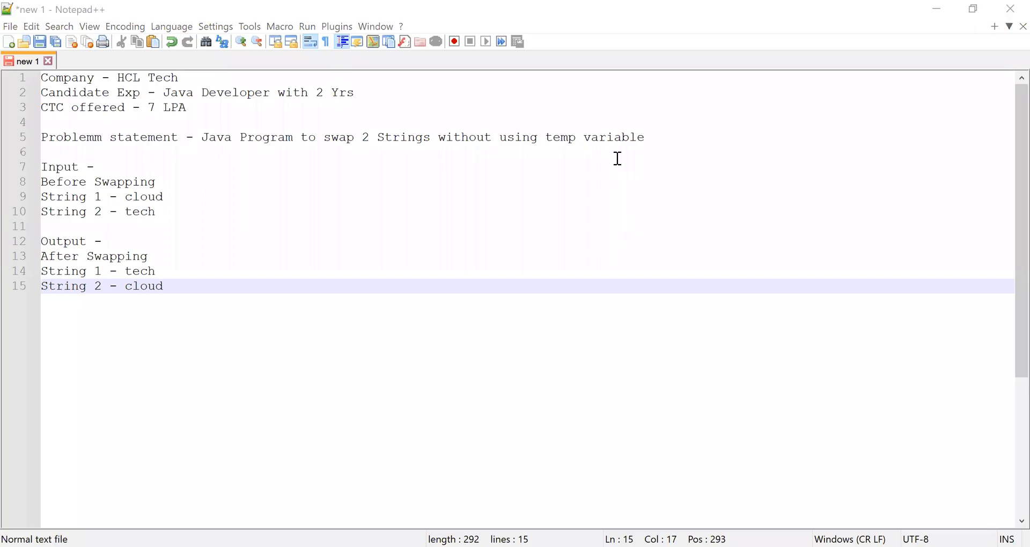
pyautogui.moveTo(612, 152)
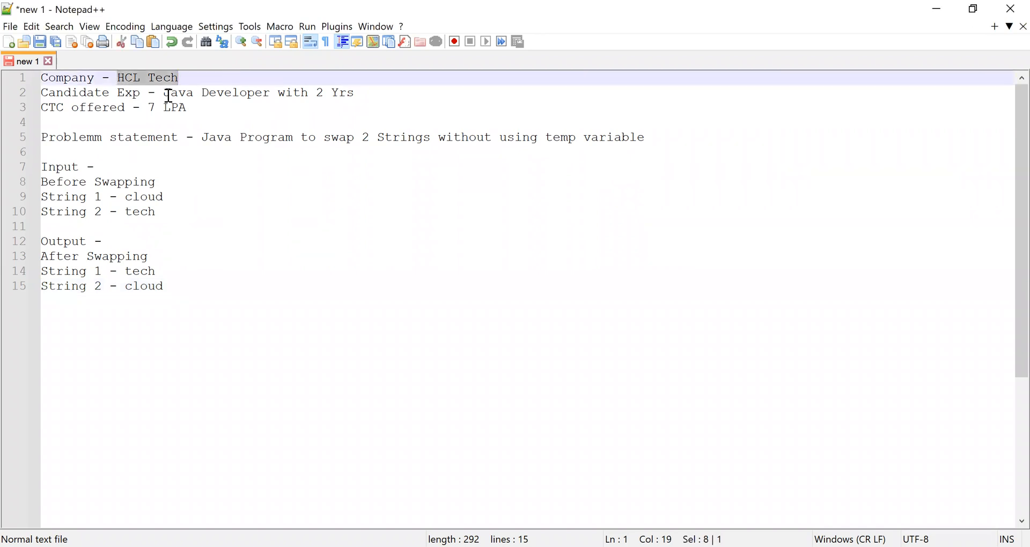
# Highlight the problem statement and the example strings cloud and tech before and after swapping
pyautogui.moveTo(163, 91); pyautogui.dragTo(353, 92)
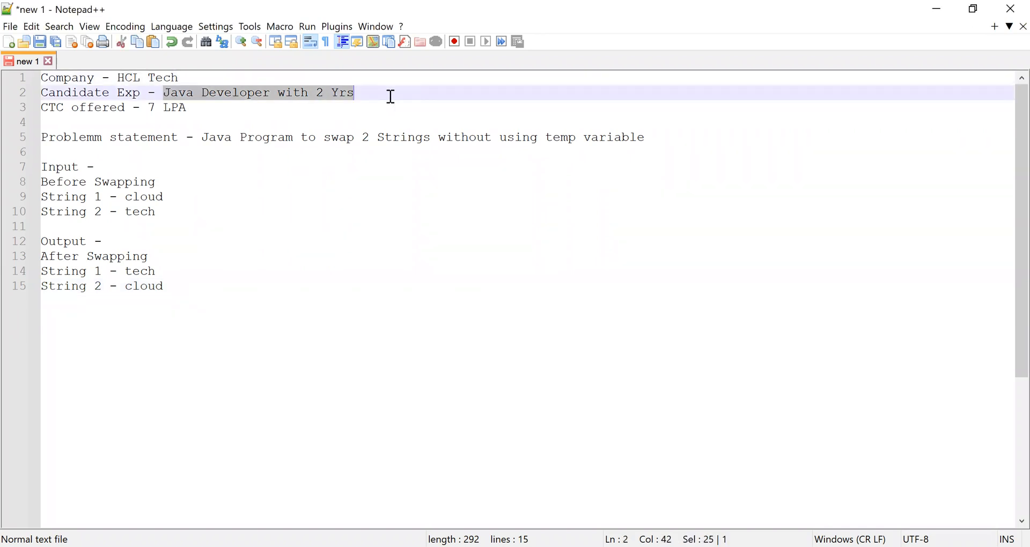
pyautogui.click(305, 107)
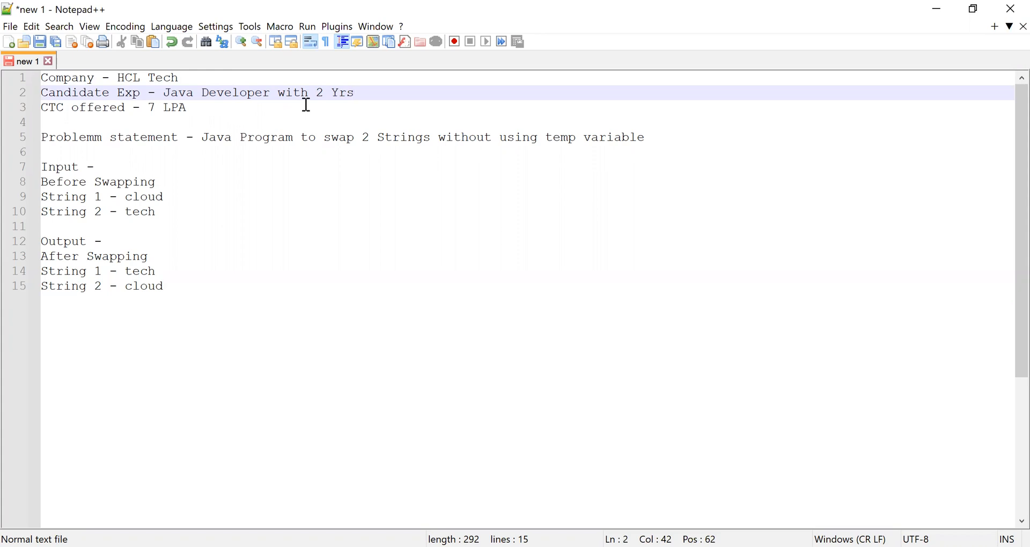
pyautogui.moveTo(302, 137); pyautogui.dragTo(465, 137)
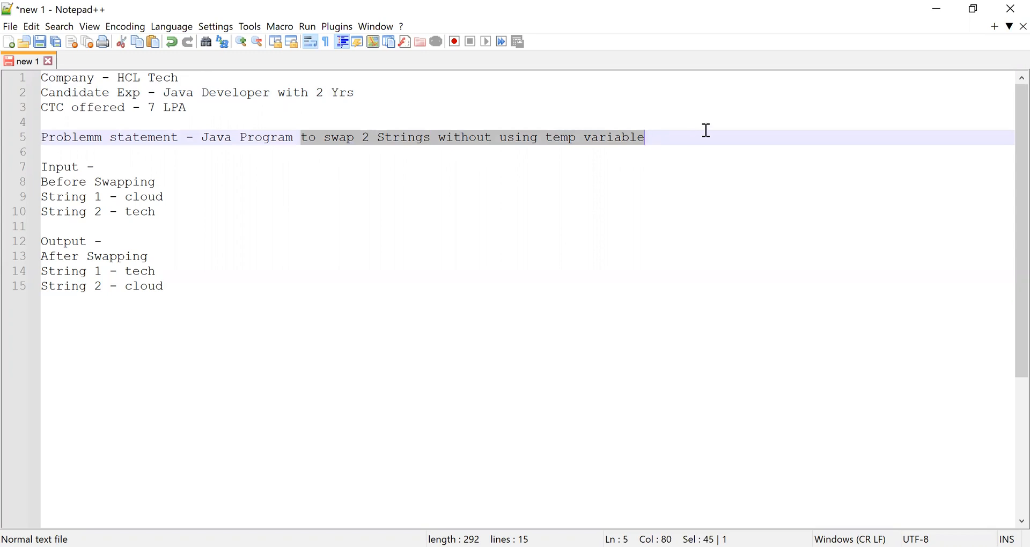
pyautogui.click(72, 182)
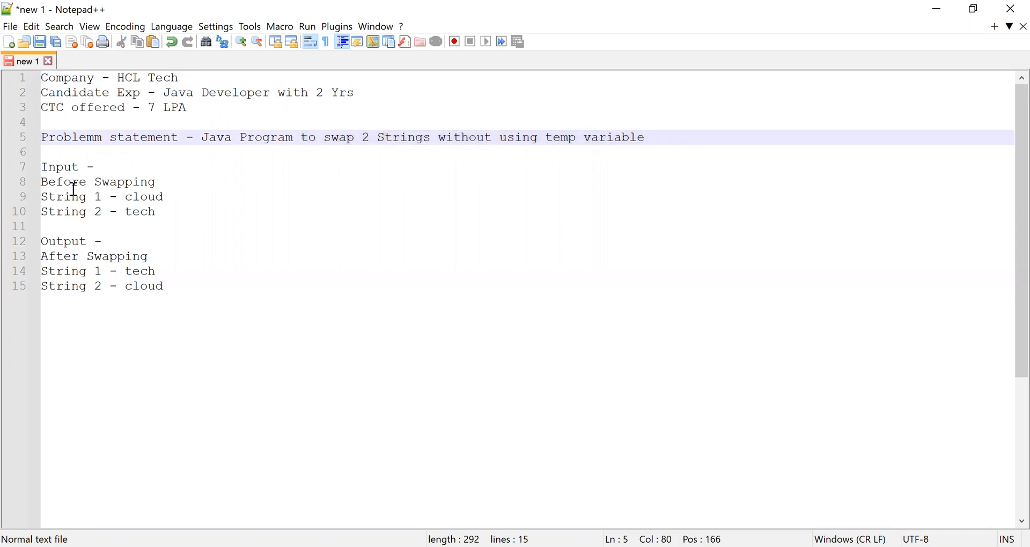
pyautogui.moveTo(149, 198)
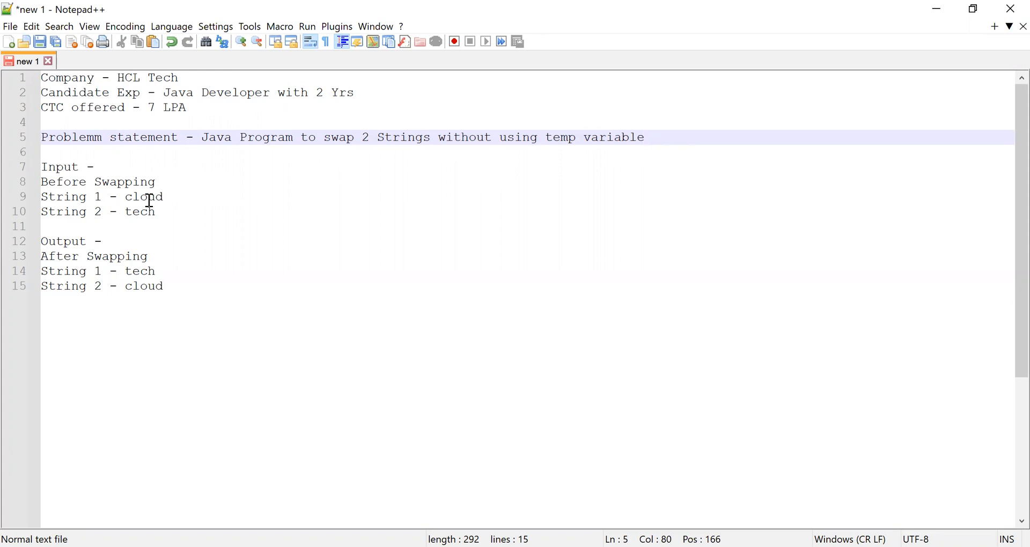
pyautogui.doubleClick(144, 197)
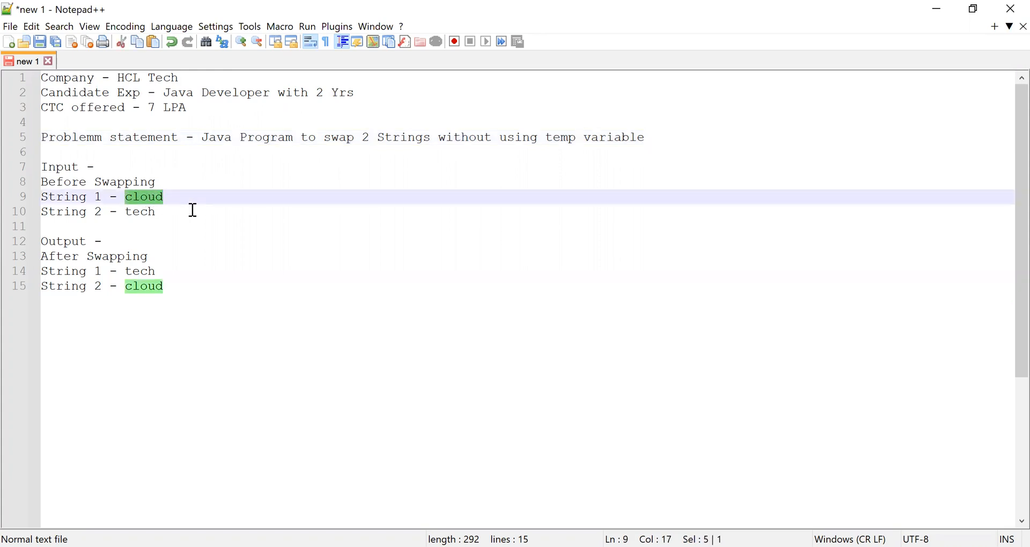
pyautogui.doubleClick(139, 212)
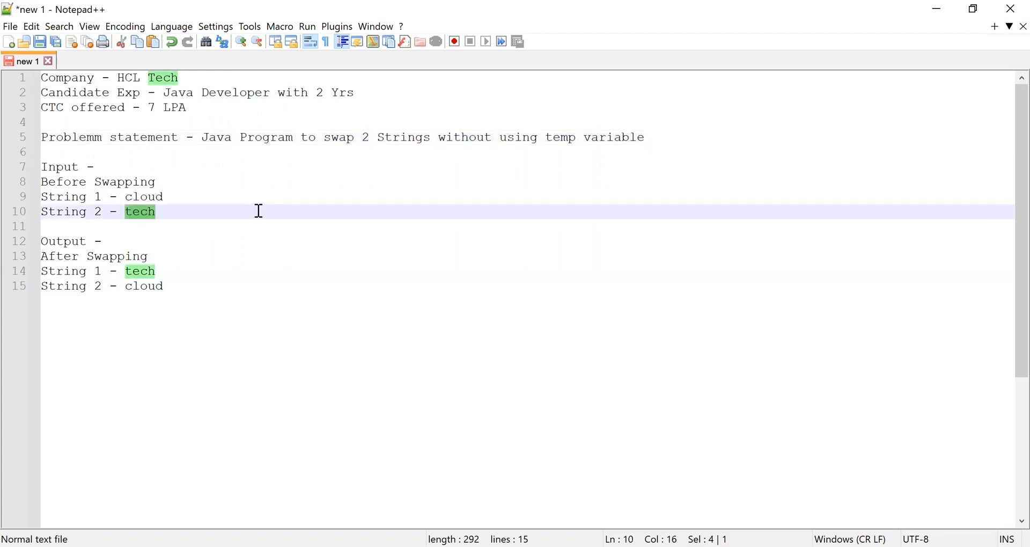
pyautogui.moveTo(217, 212)
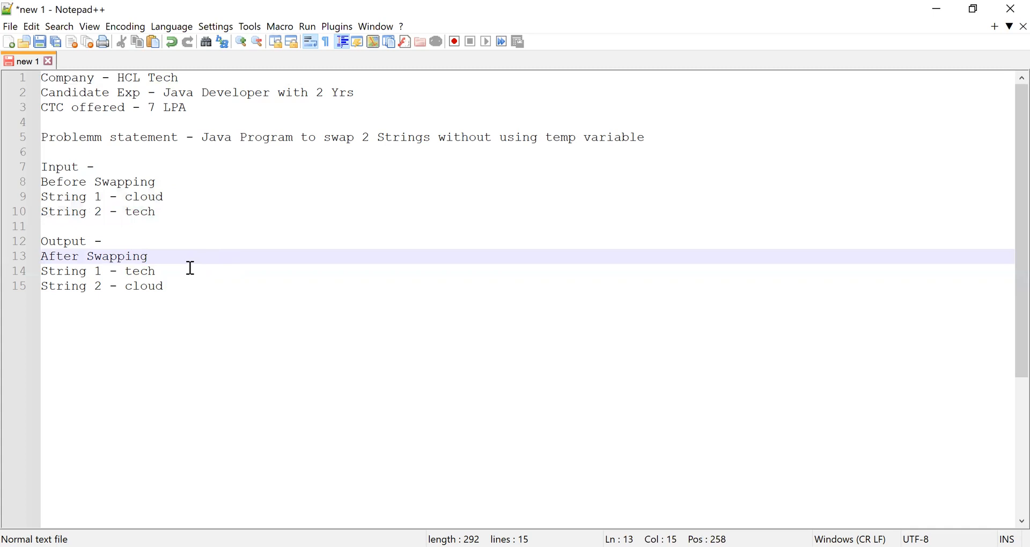
pyautogui.doubleClick(140, 271)
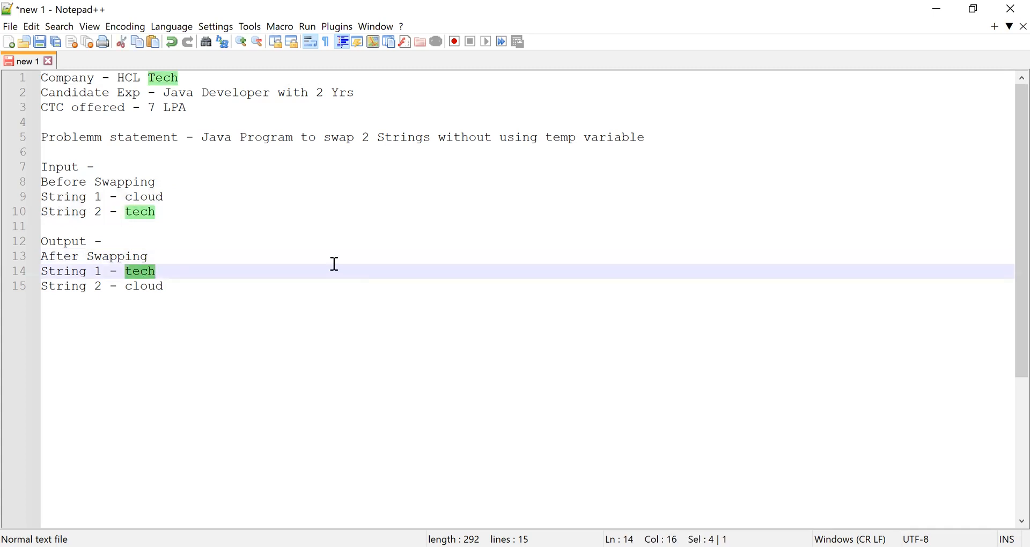
pyautogui.click(144, 286)
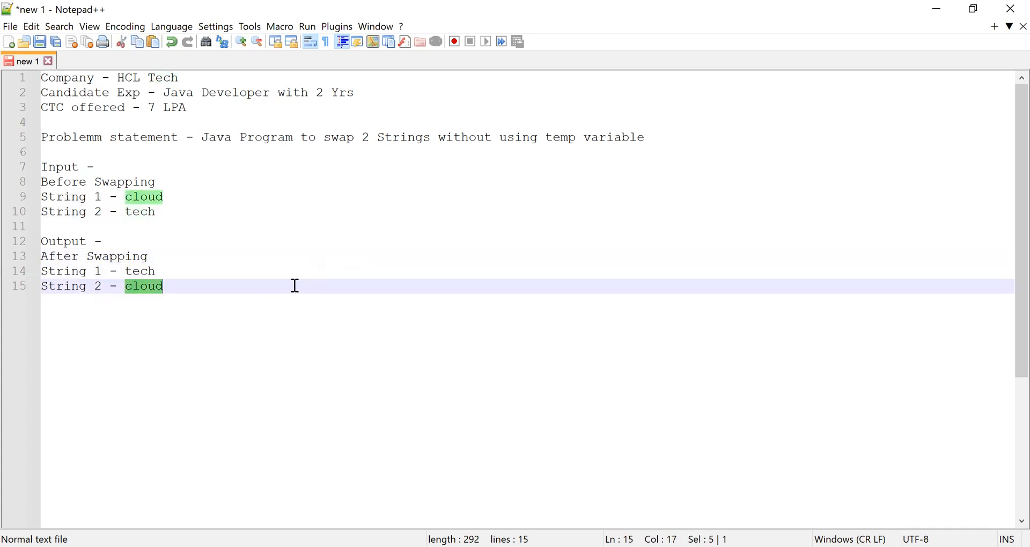
pyautogui.moveTo(288, 261)
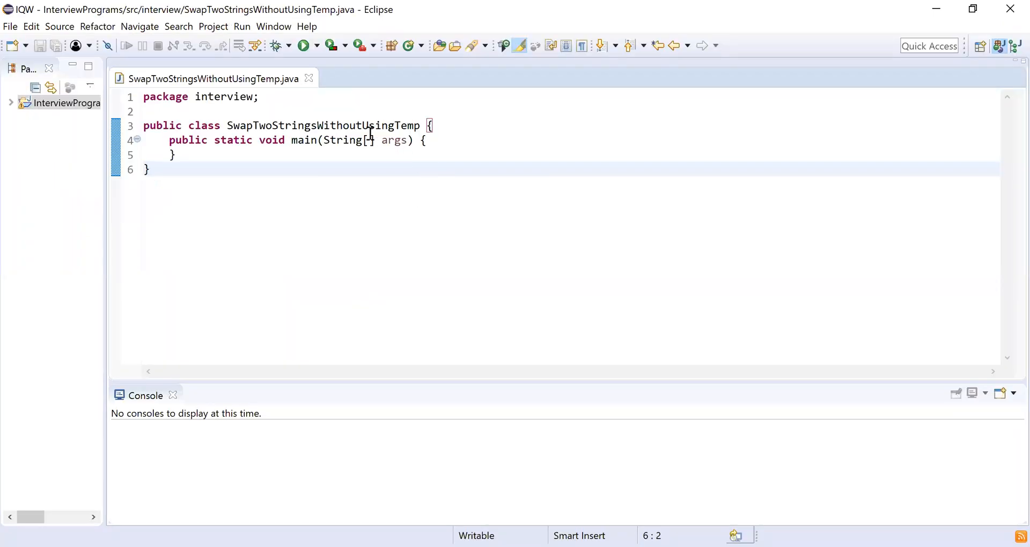
# Declare String str1 = "cloud" and str2 = "tech" inside main
pyautogui.doubleClick(322, 126)
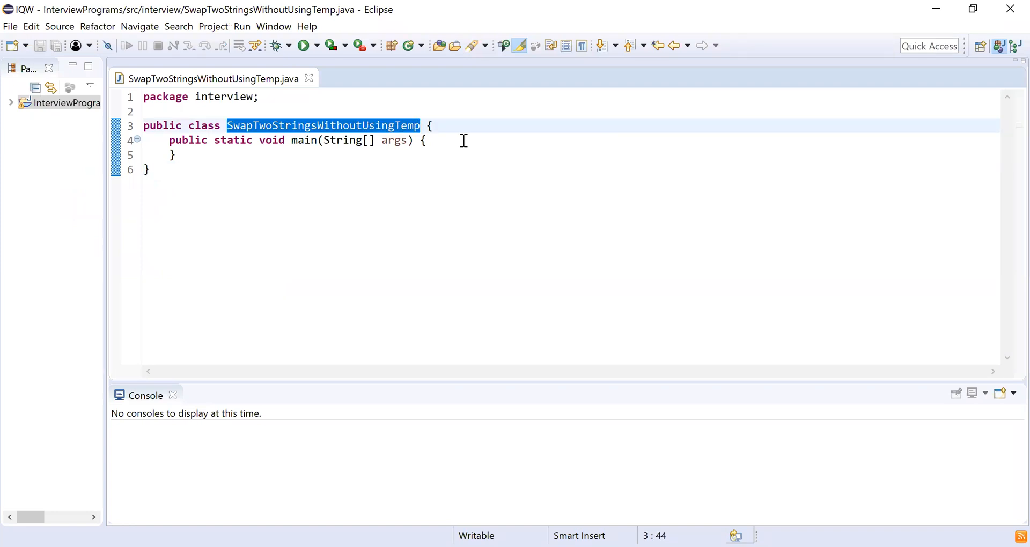
pyautogui.click(447, 140)
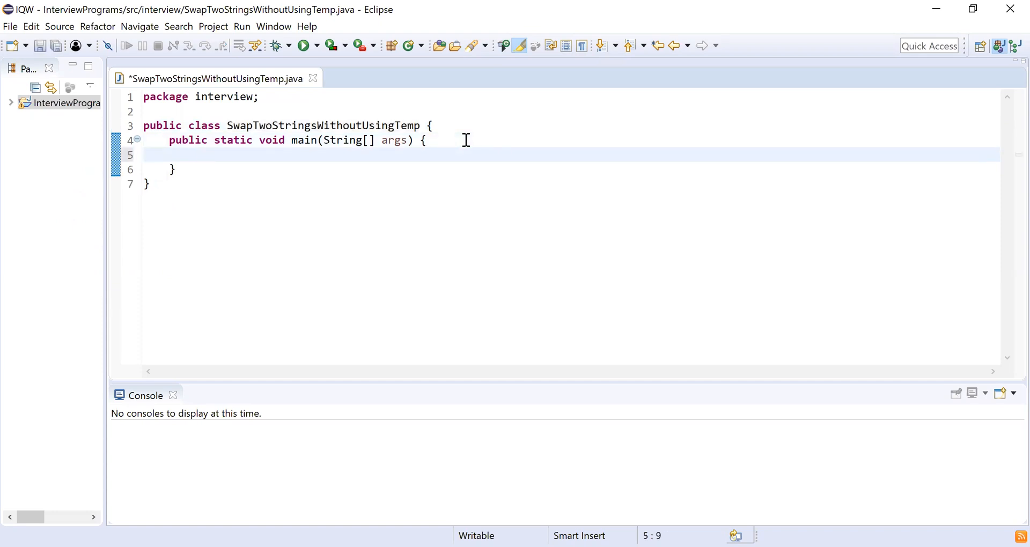
pyautogui.write('String str')
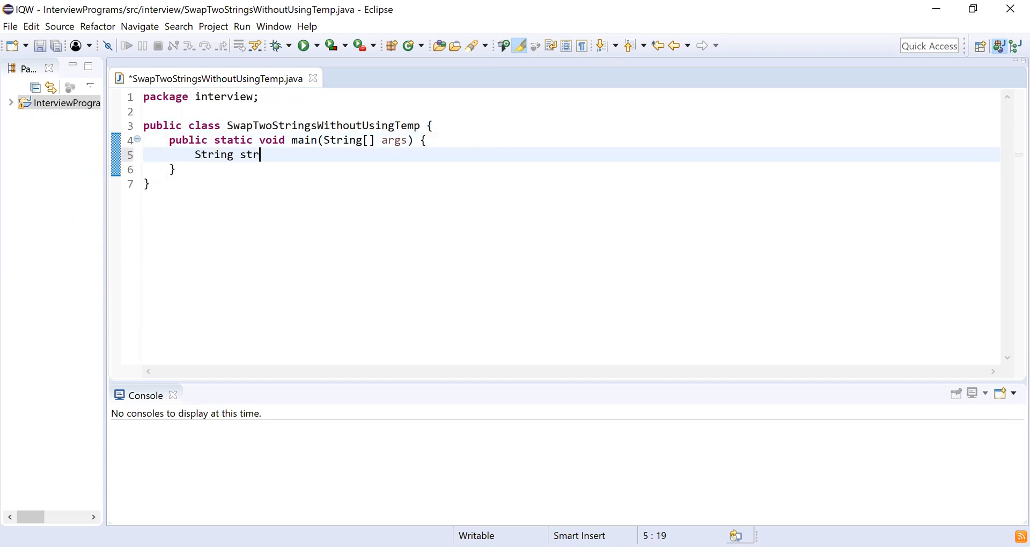
pyautogui.write('1="cl"')
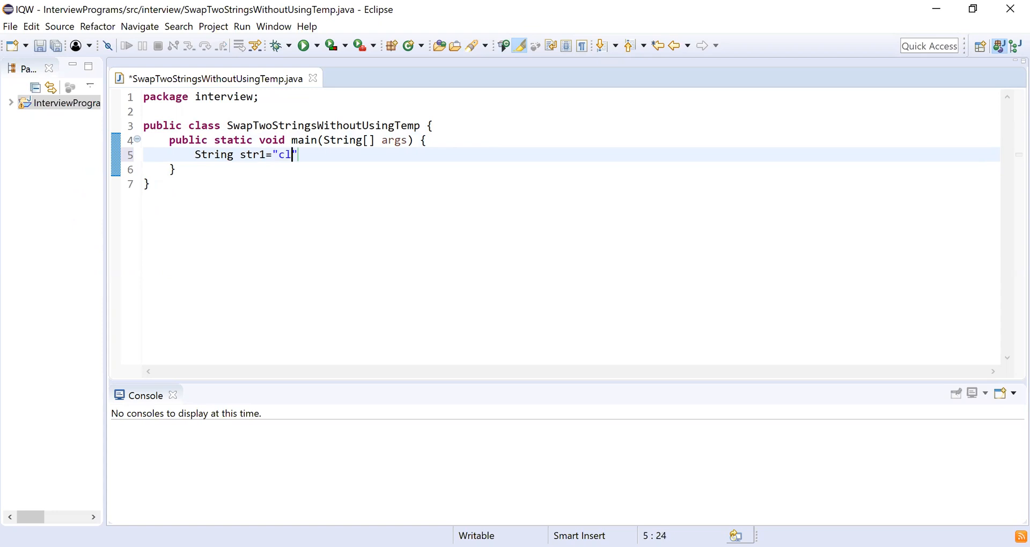
pyautogui.write('oud"')
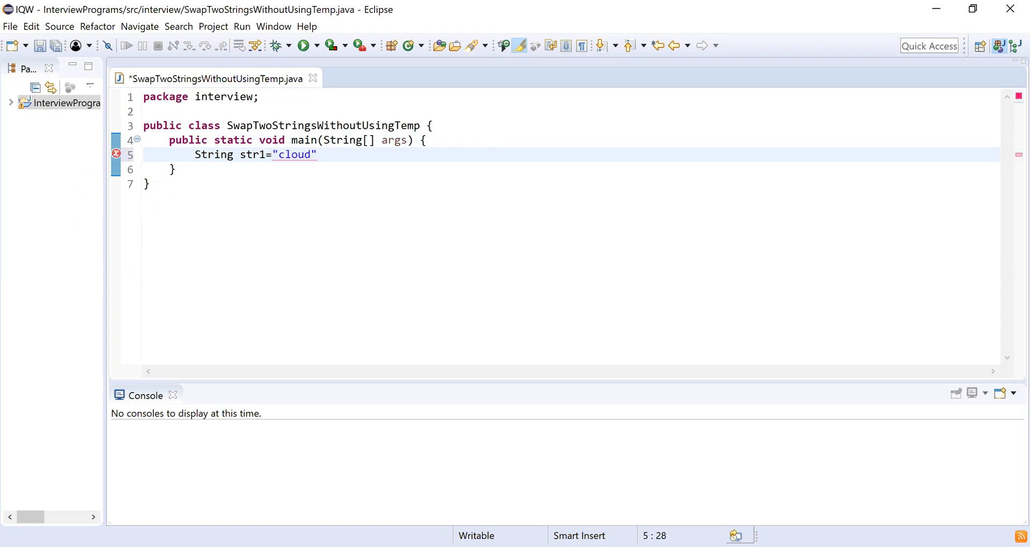
pyautogui.write(';')
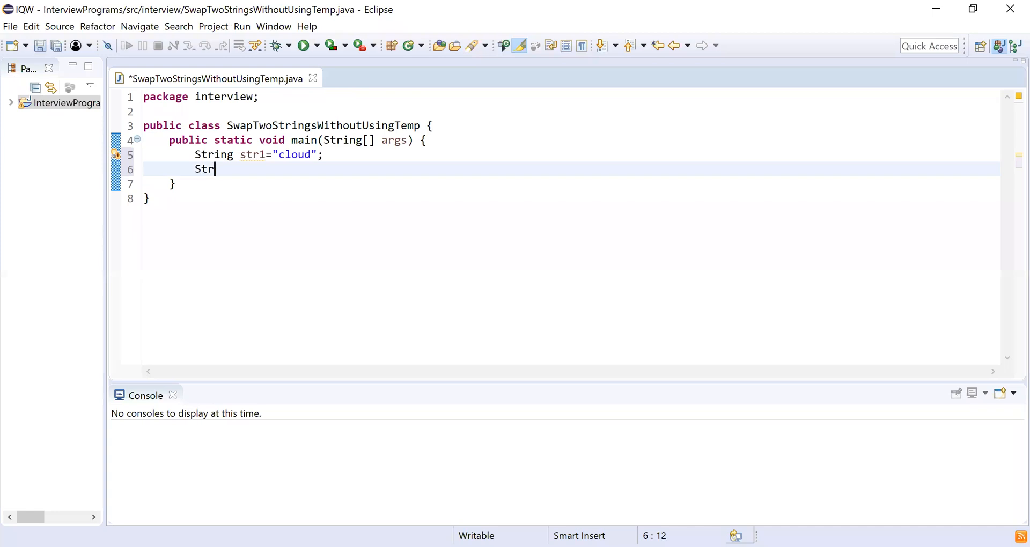
pyautogui.write('ing str2=')
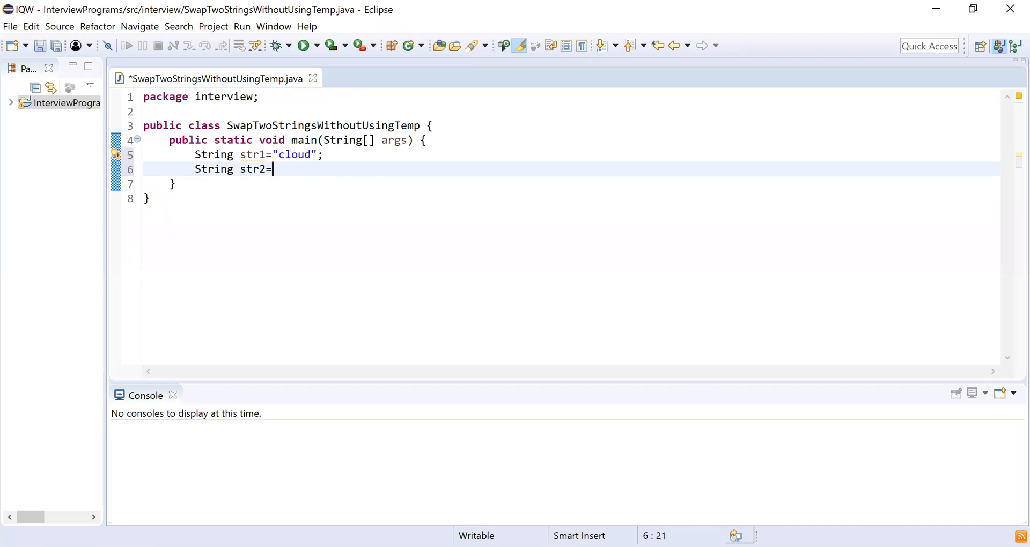
pyautogui.write('"tech";')
pyautogui.write('System.out.println();')
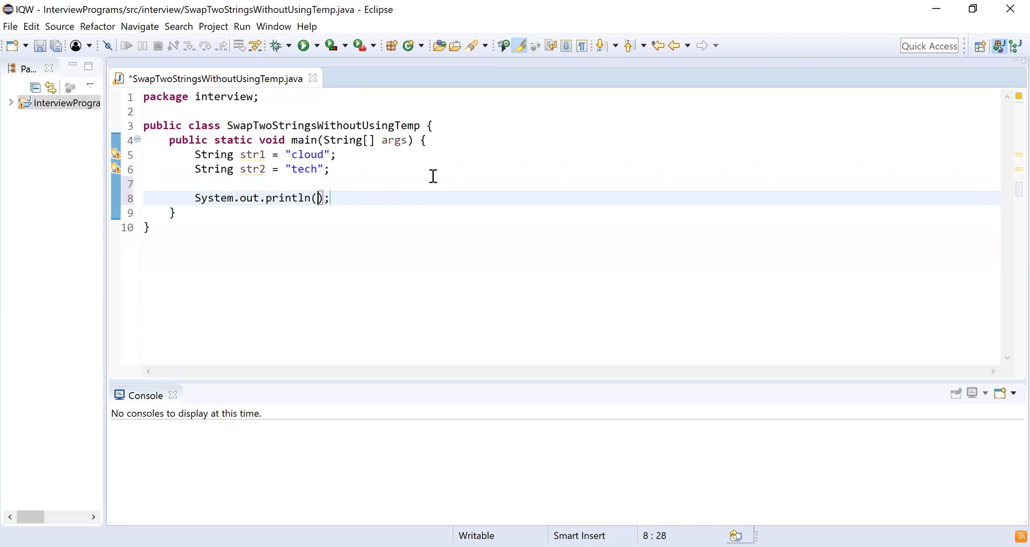
# Print str1 and str2 labelled "First String before swap:" and "Second String before swap:"
pyautogui.write('"First "')
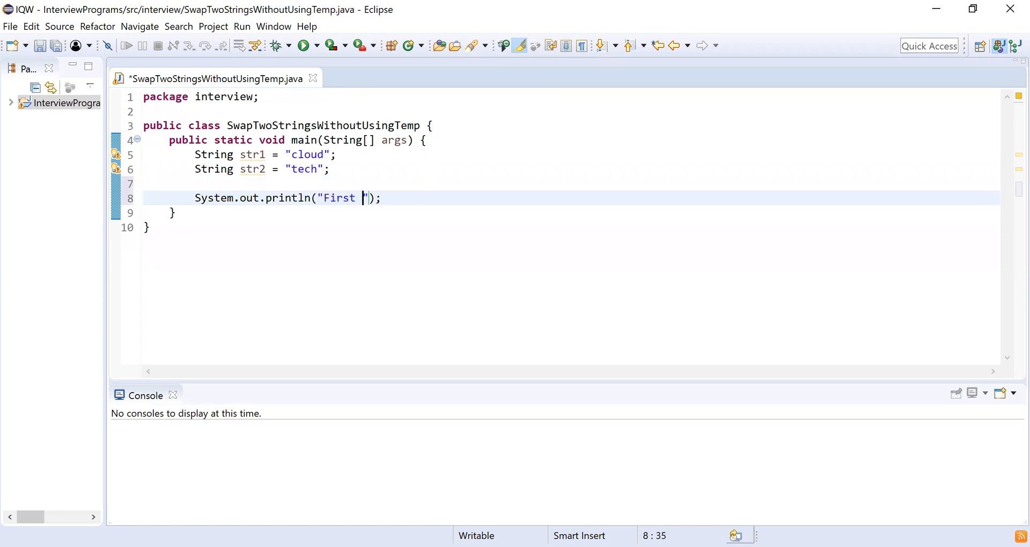
pyautogui.write('String befor')
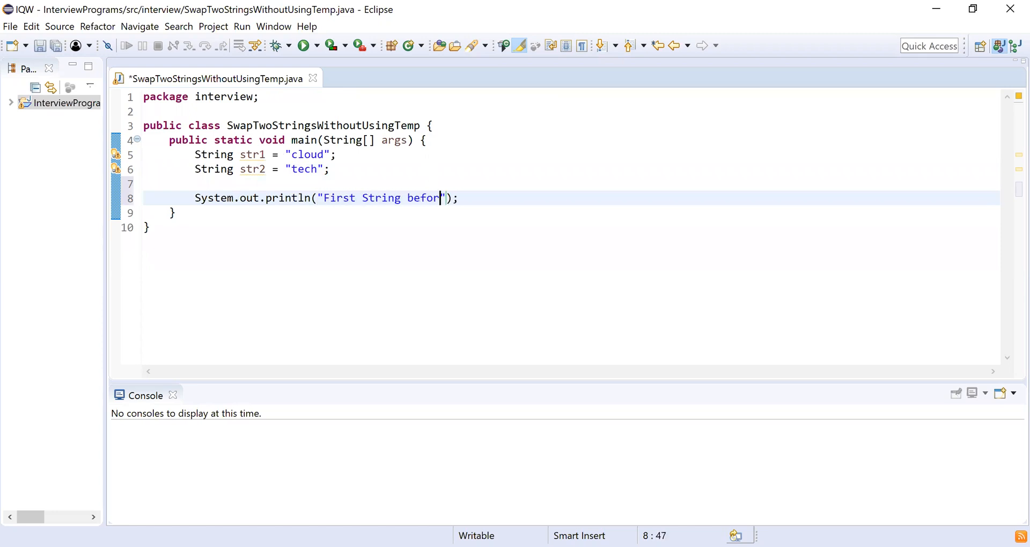
pyautogui.write('e swap:')
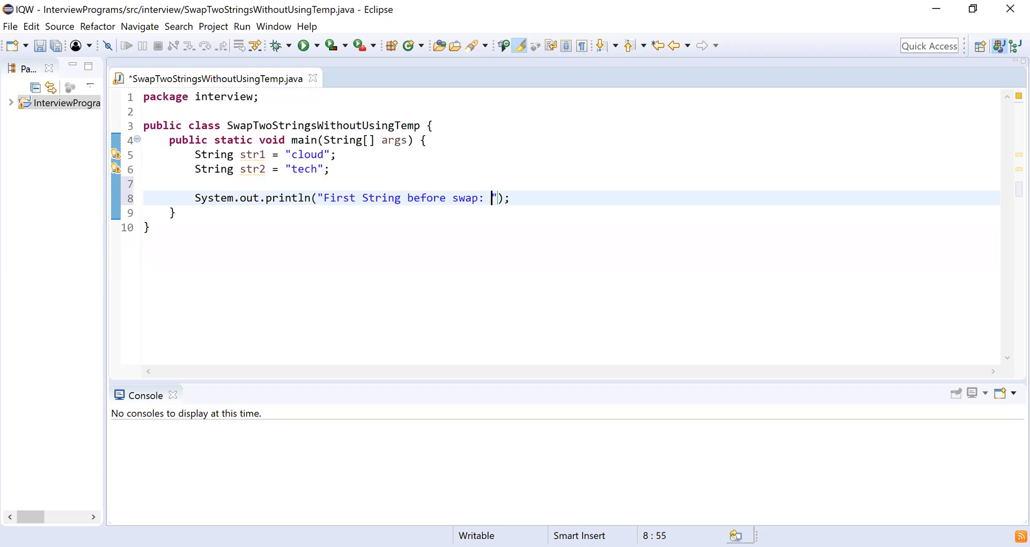
pyautogui.write('+str1')
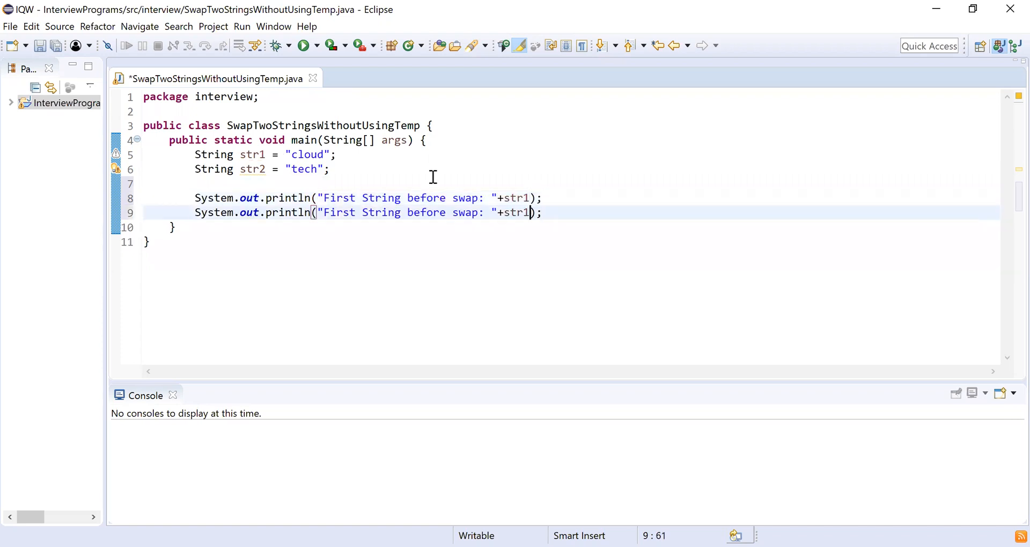
pyautogui.write('2')
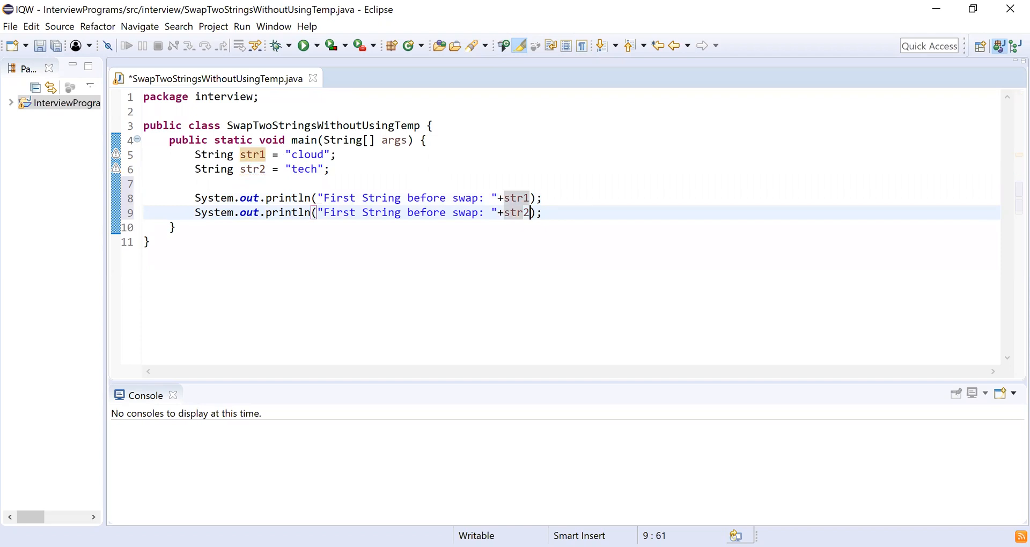
pyautogui.click(343, 212)
pyautogui.write('Se')
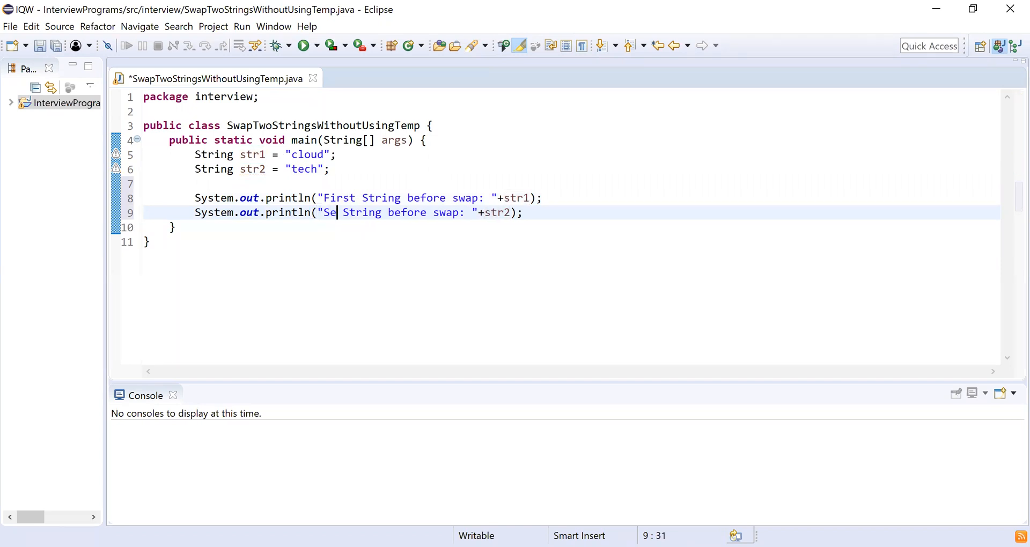
pyautogui.write('cond')
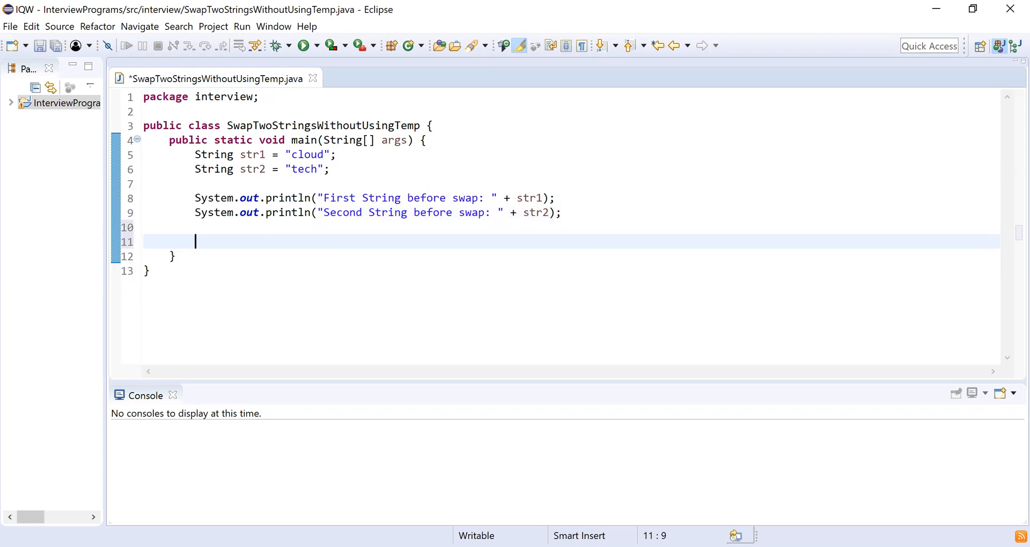
pyautogui.moveTo(596, 211)
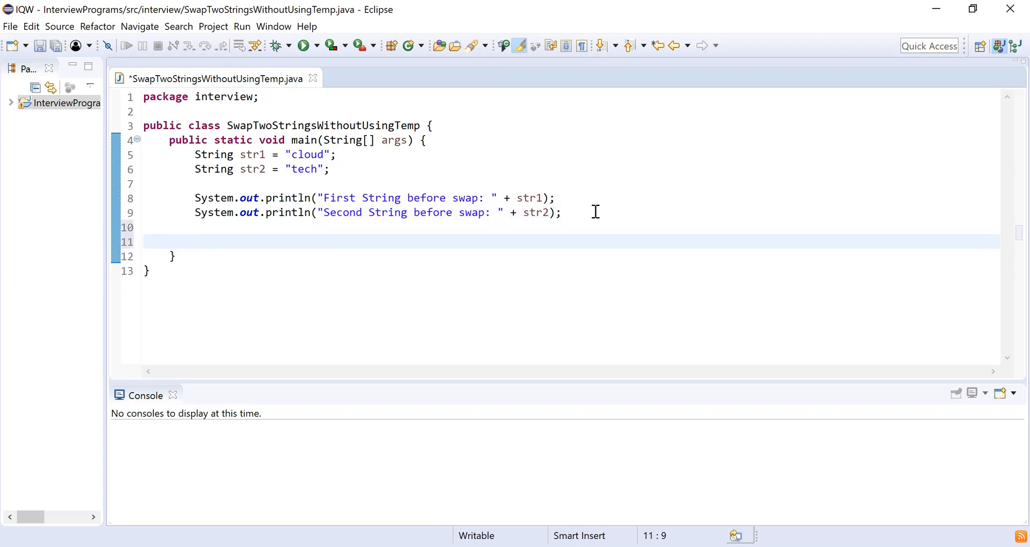
# Write str1 = str1 + str2; with the comment // cloudtech on line 11
pyautogui.doubleClick(252, 169)
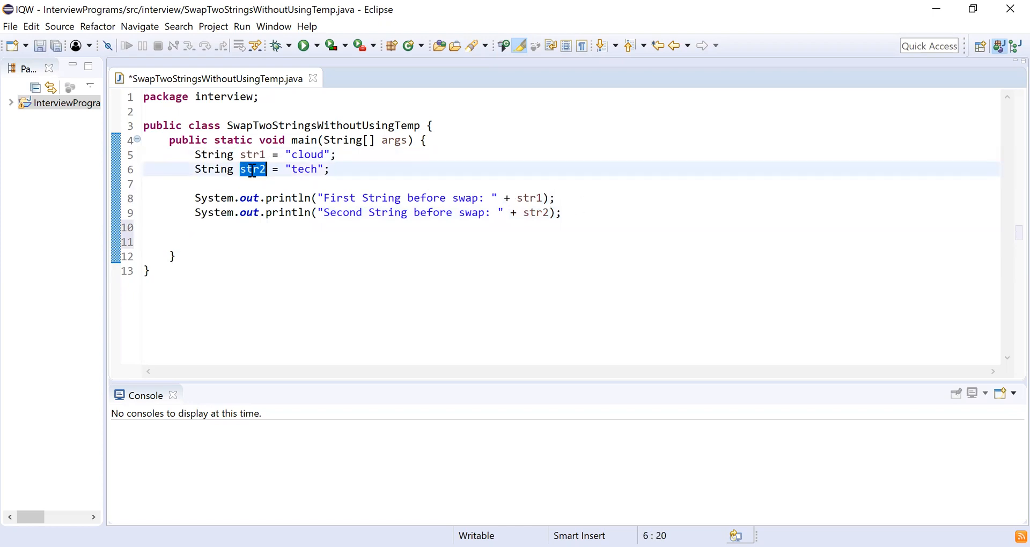
pyautogui.moveTo(252, 169)
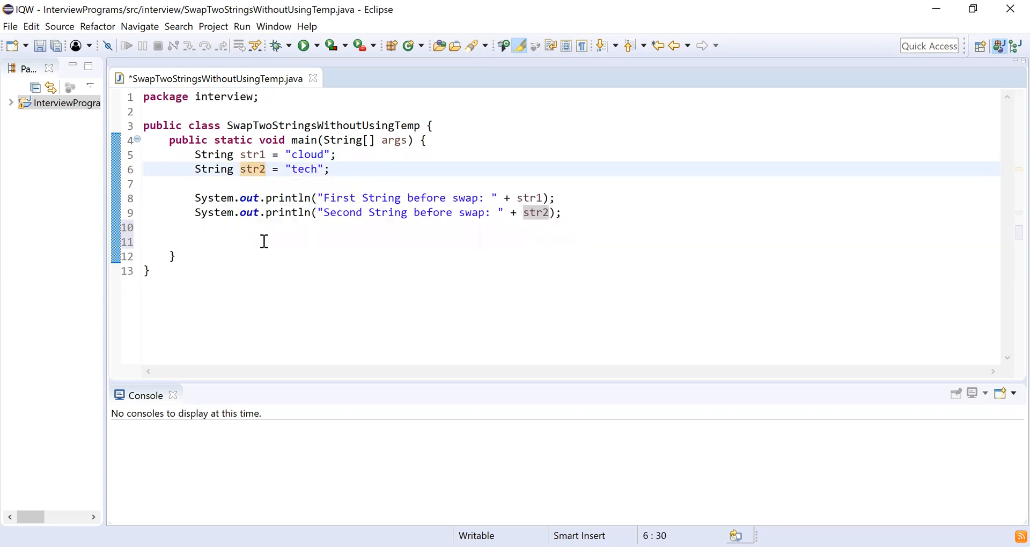
pyautogui.write('str1')
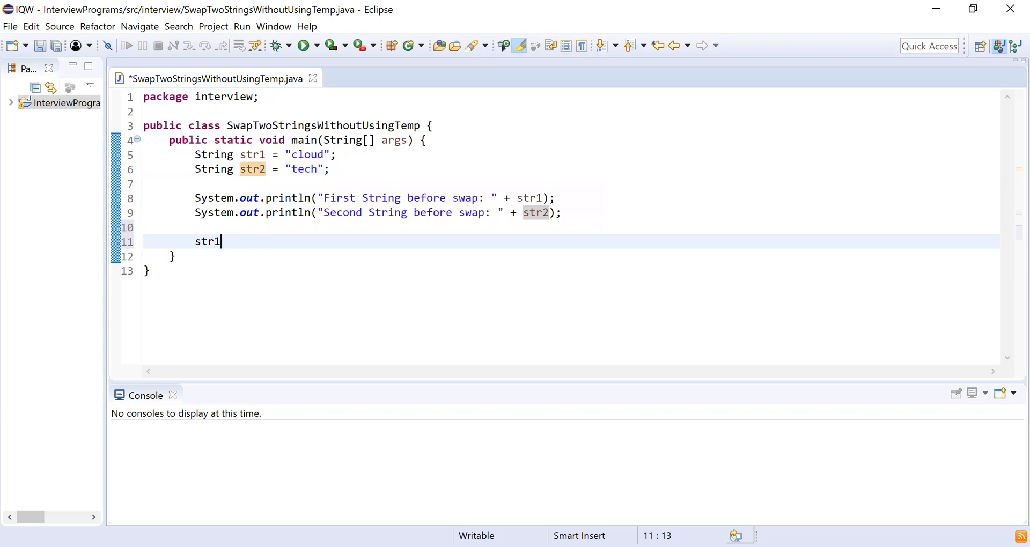
pyautogui.write('+str2')
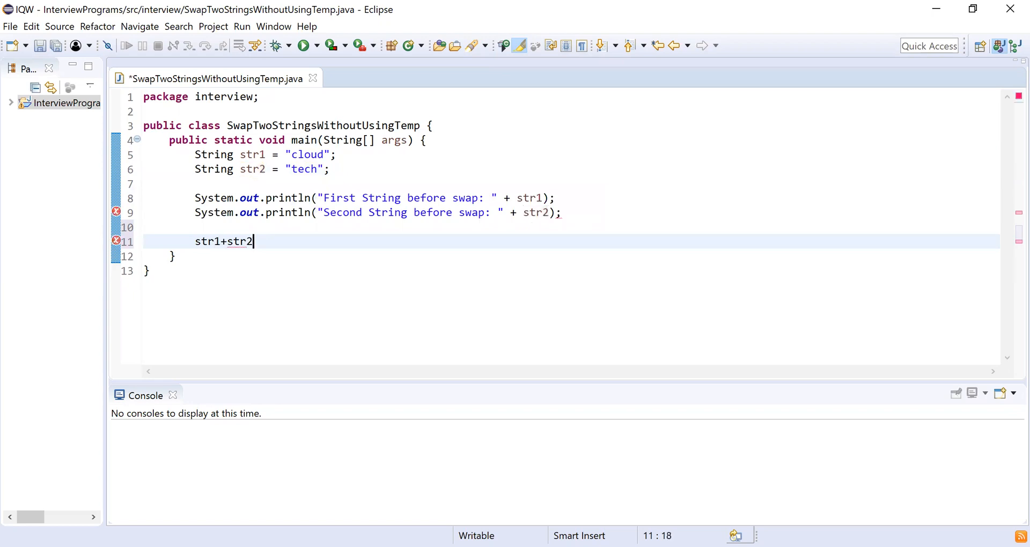
pyautogui.write(';')
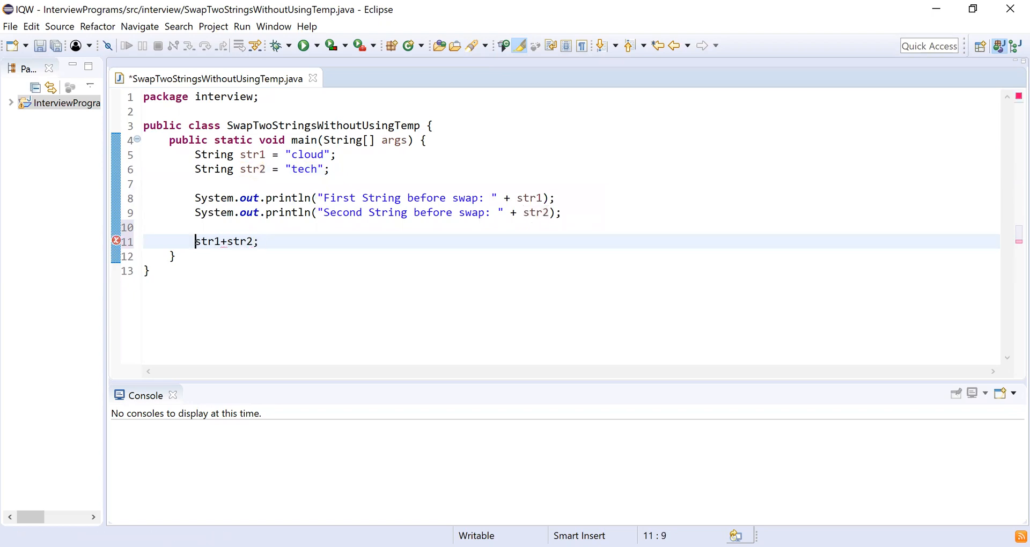
pyautogui.write('str1=')
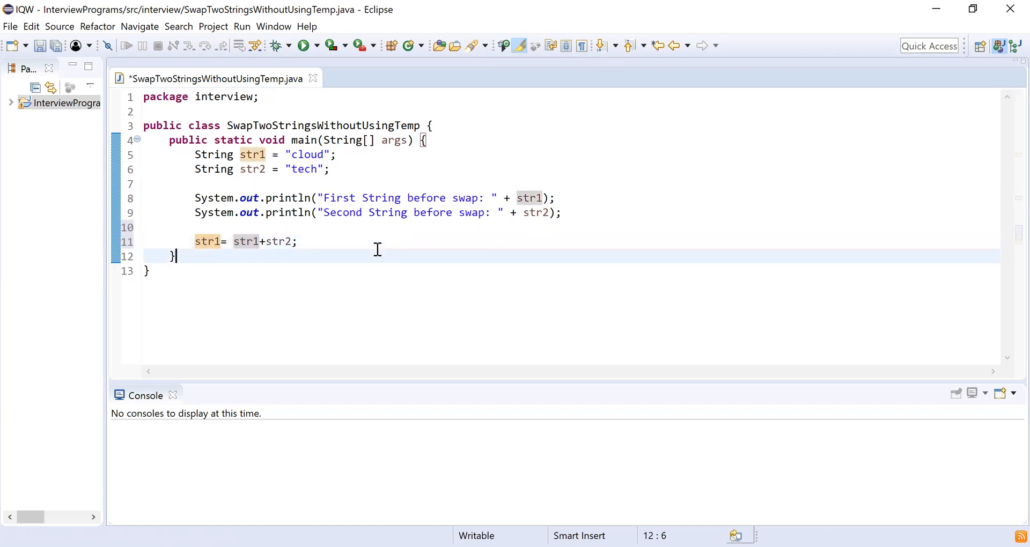
pyautogui.write('//')
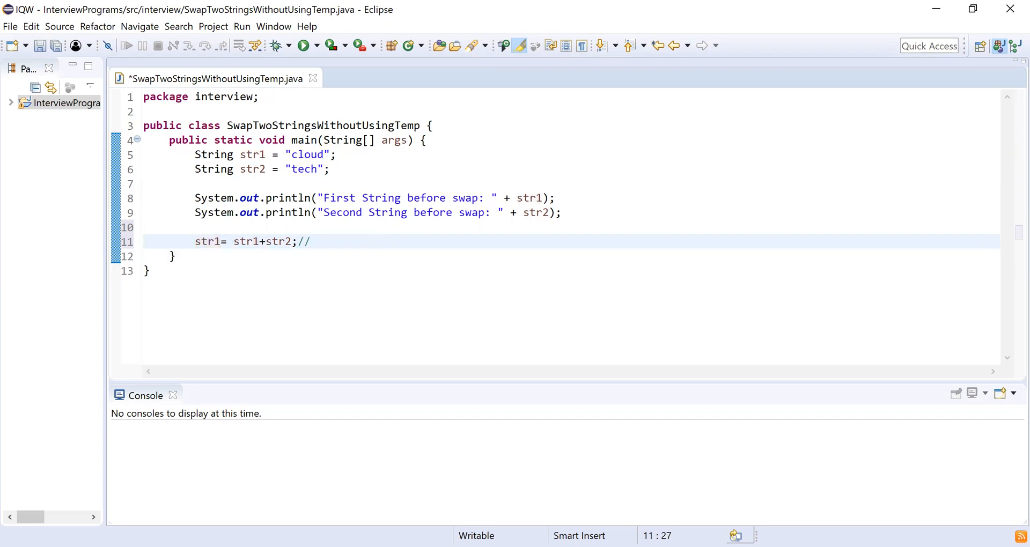
pyautogui.write('clou')
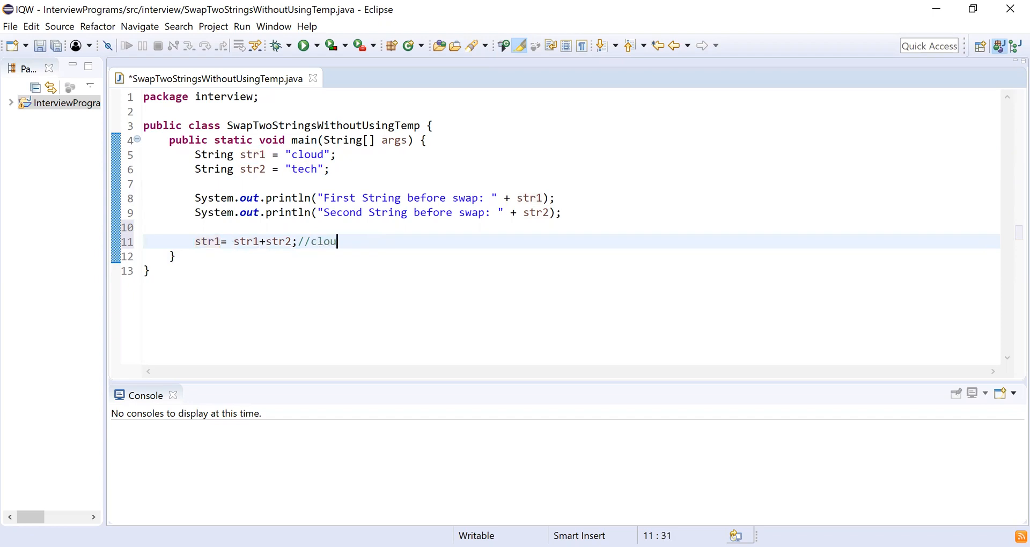
pyautogui.write('dtech')
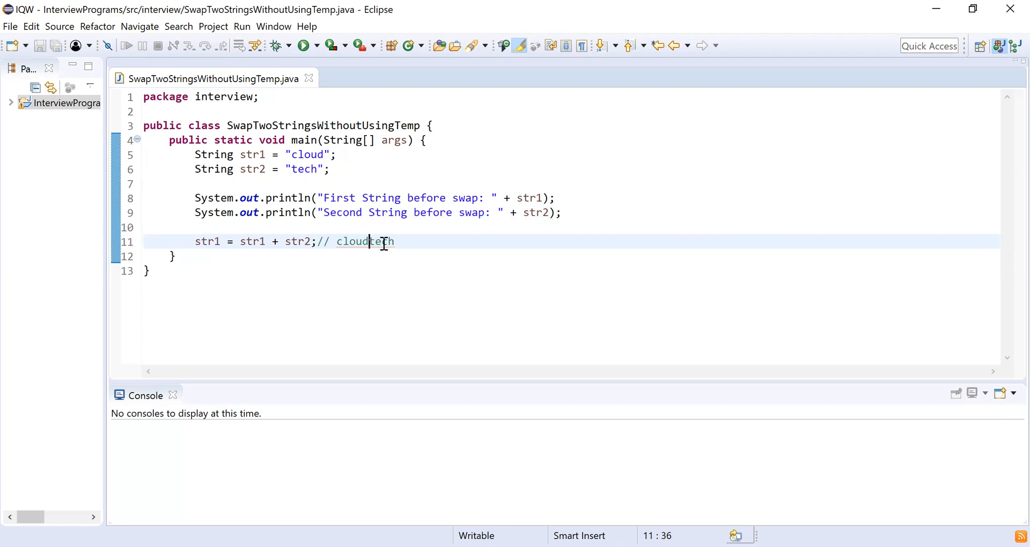
# Add a new line below the concatenation and point out the cloudtech comment and str2 declaration
pyautogui.doubleClick(366, 241)
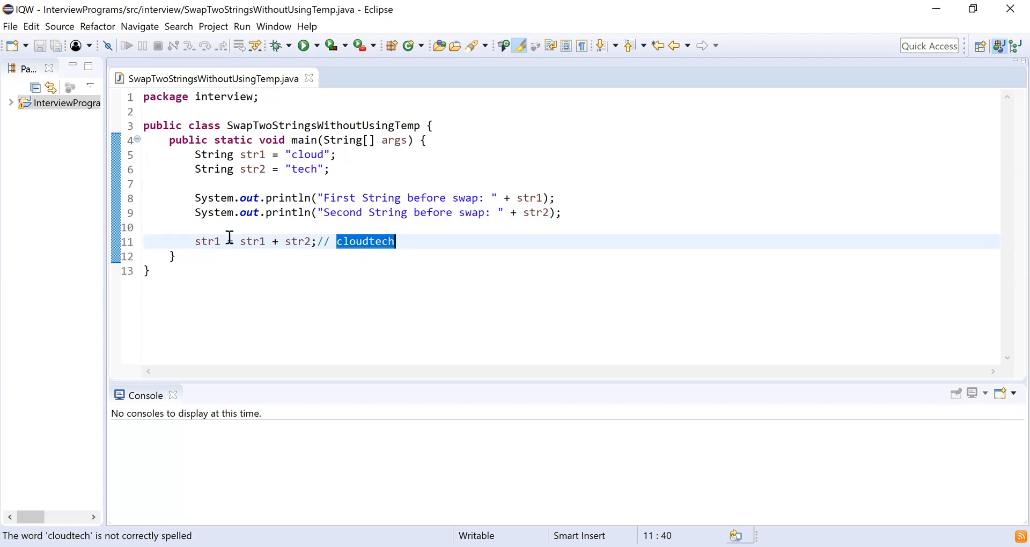
pyautogui.click(413, 241)
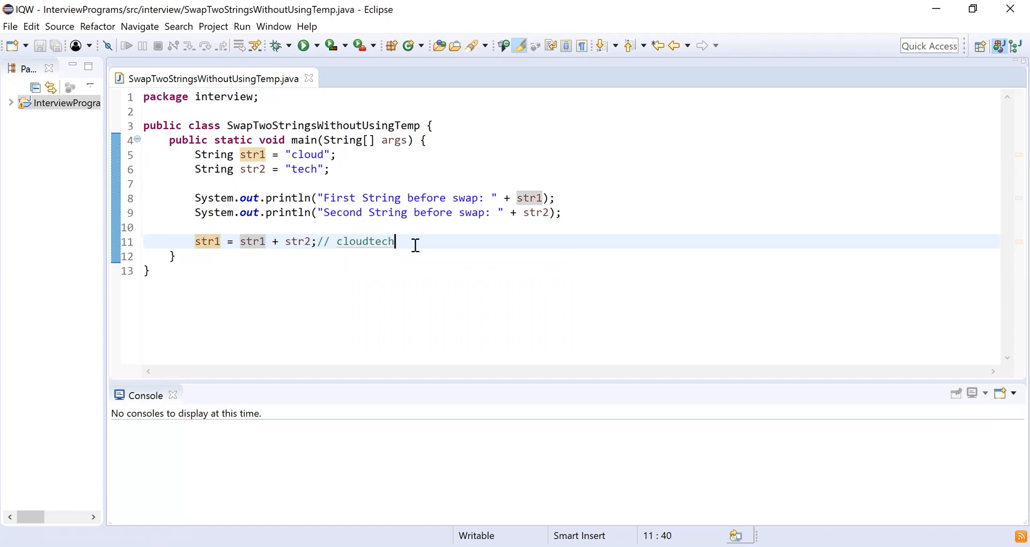
pyautogui.press('Return')
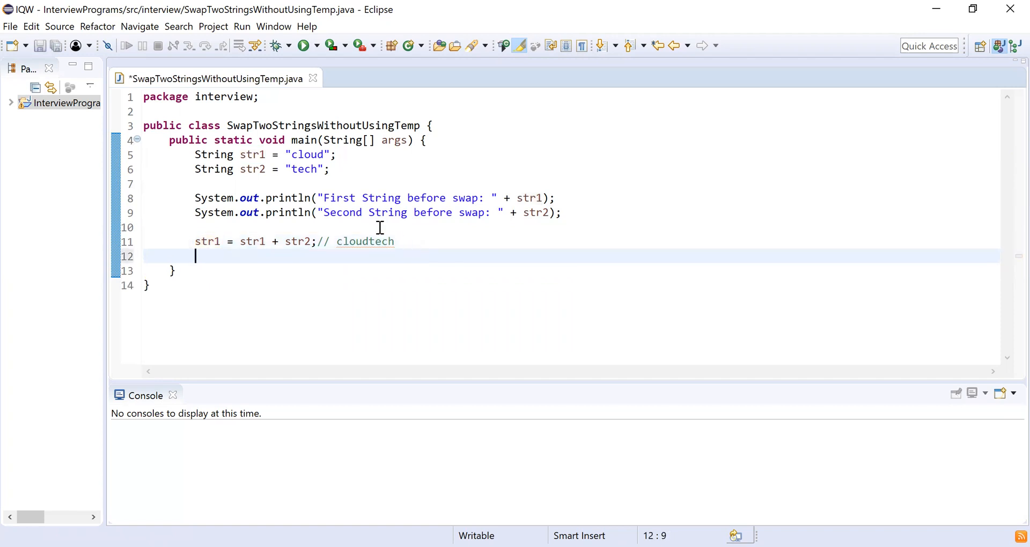
pyautogui.doubleClick(252, 169)
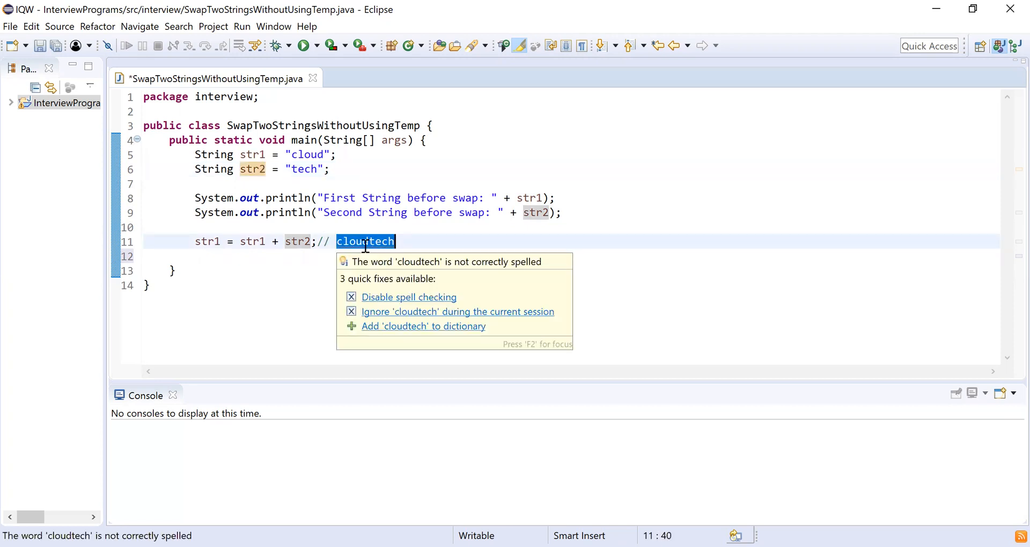
pyautogui.click(252, 169)
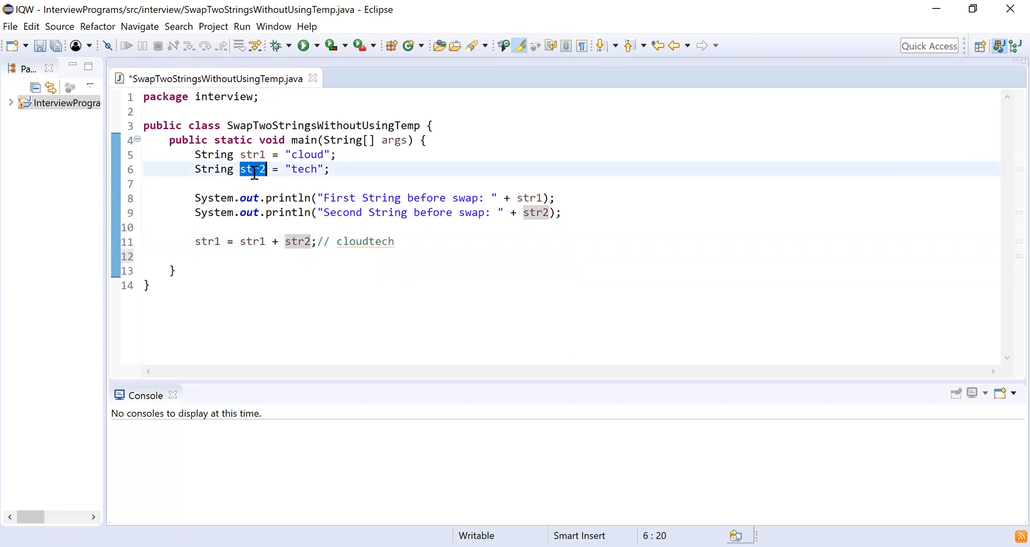
pyautogui.doubleClick(307, 155)
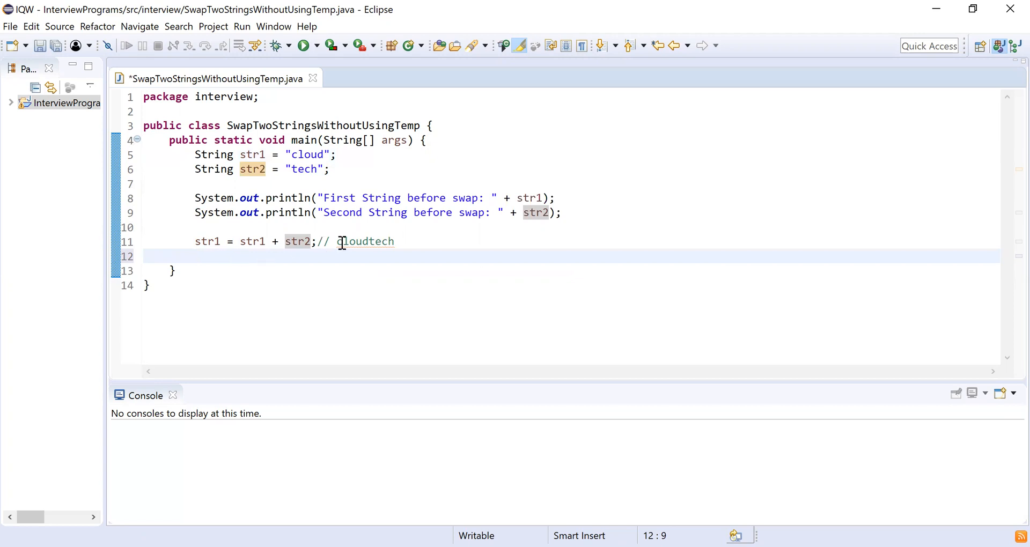
pyautogui.doubleClick(355, 241)
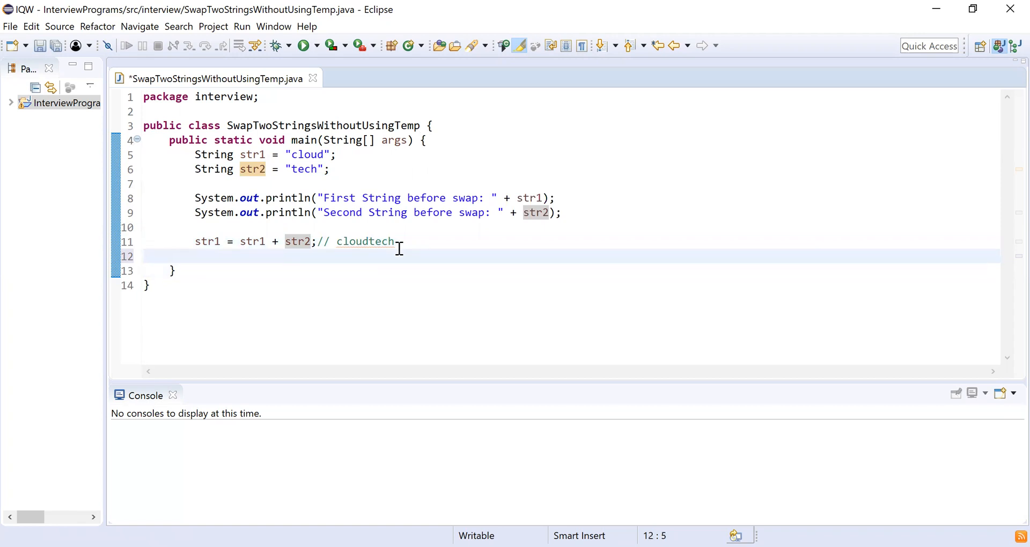
# Assign str2 = str1.substring(0, str1.length() - str2.length()); on line 12
pyautogui.write('str2')
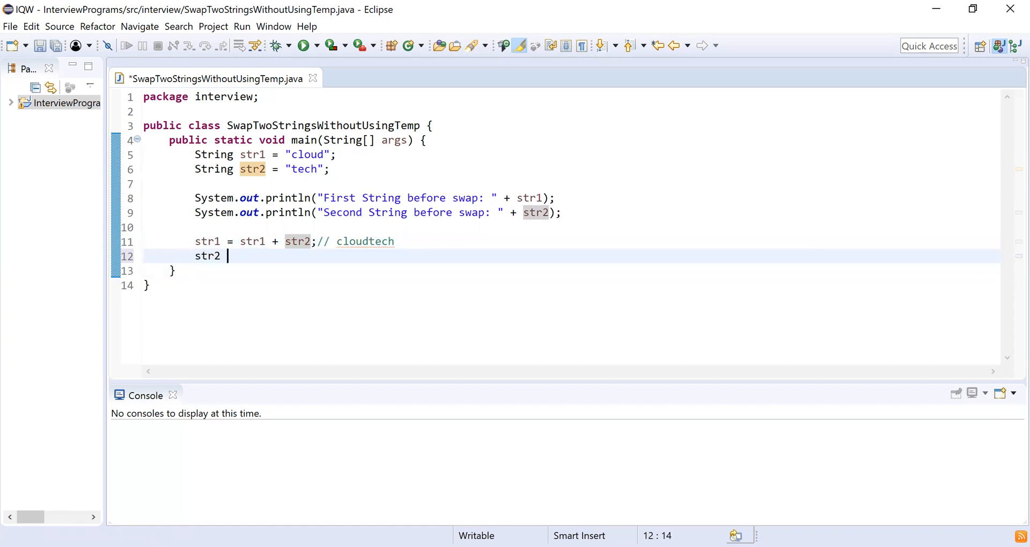
pyautogui.write('=')
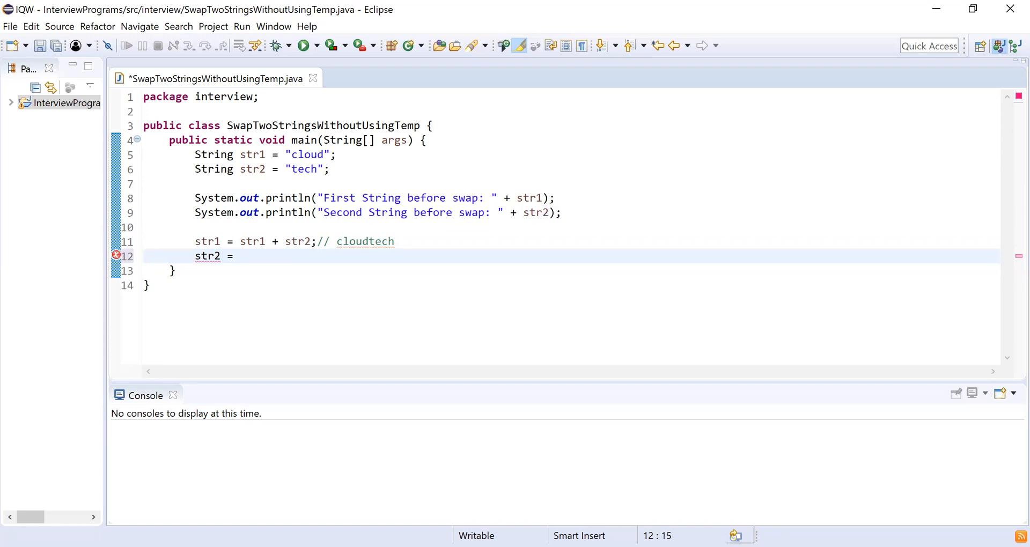
pyautogui.write('str1.s')
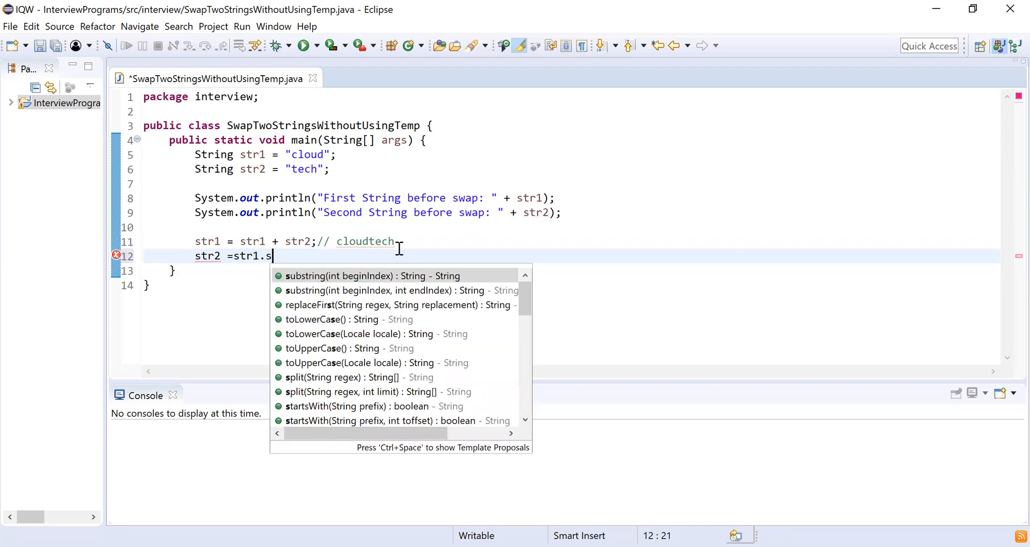
pyautogui.write('ubs')
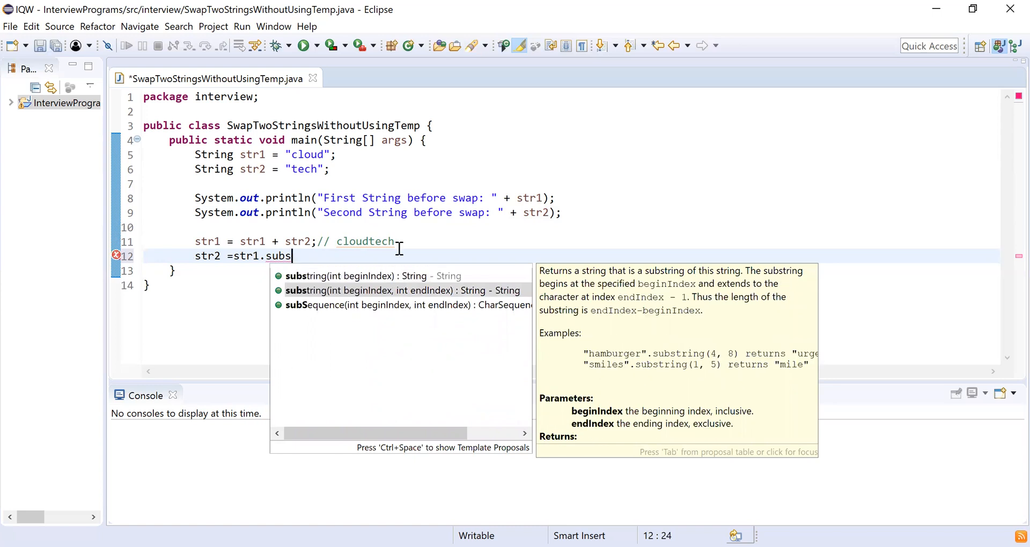
pyautogui.click(396, 290)
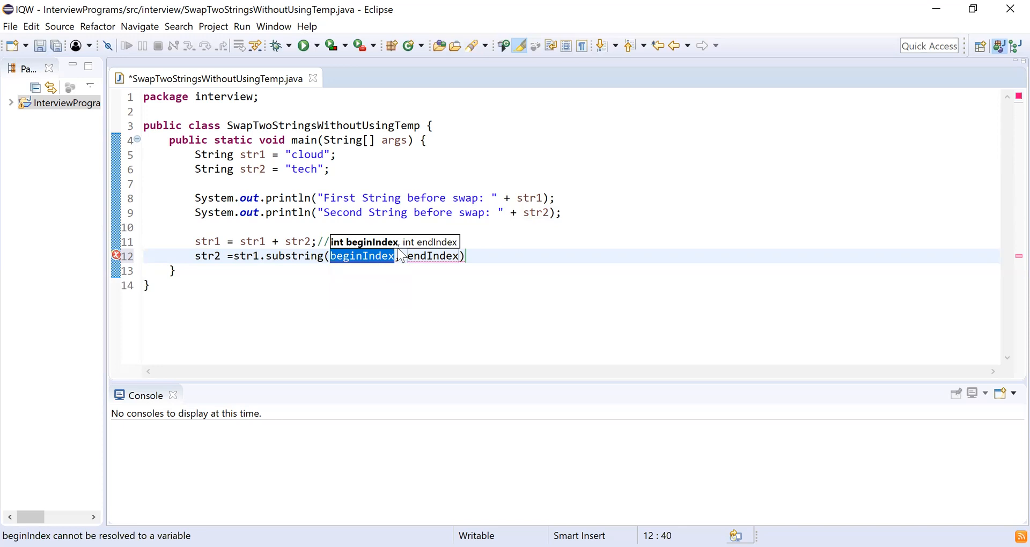
pyautogui.write('0,')
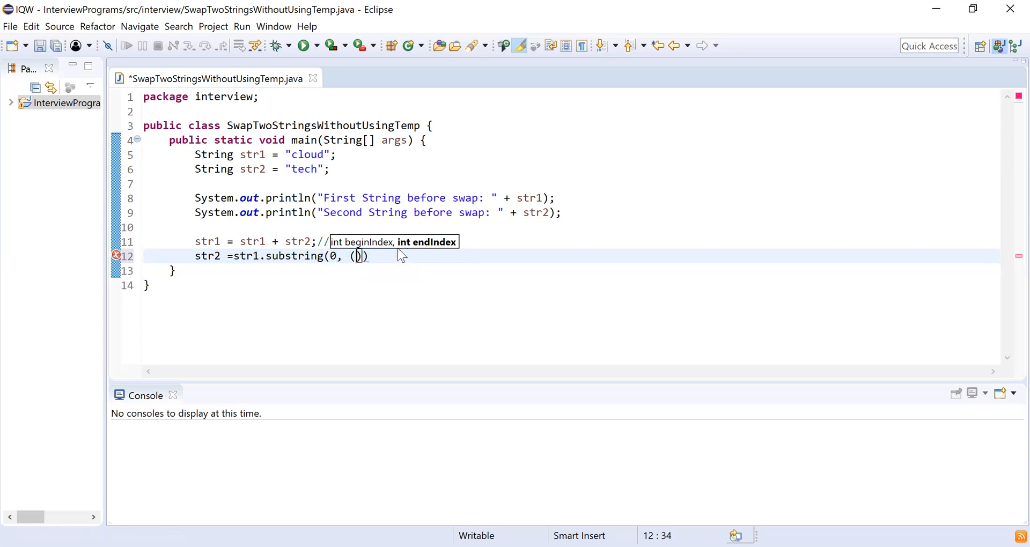
pyautogui.write('str1')
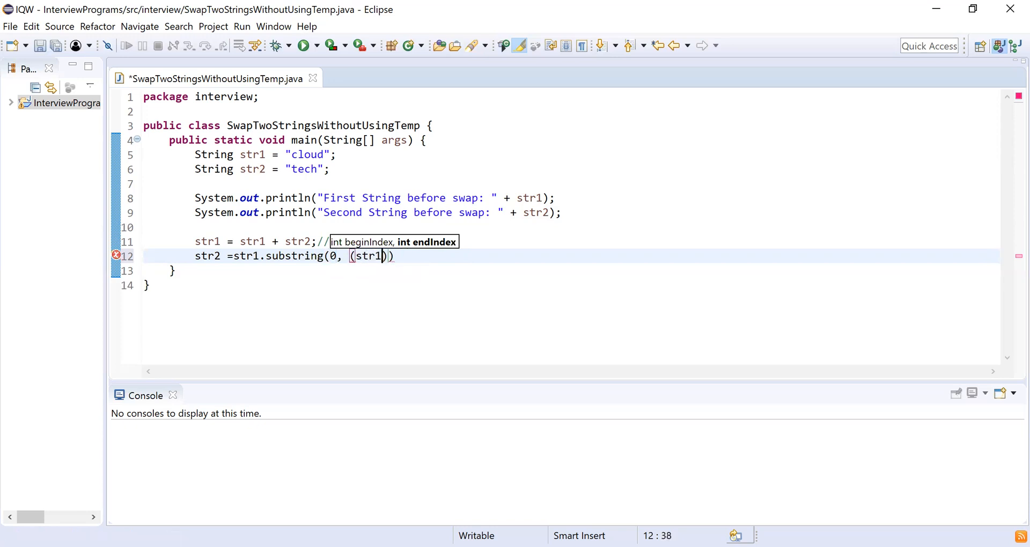
pyautogui.write('.l')
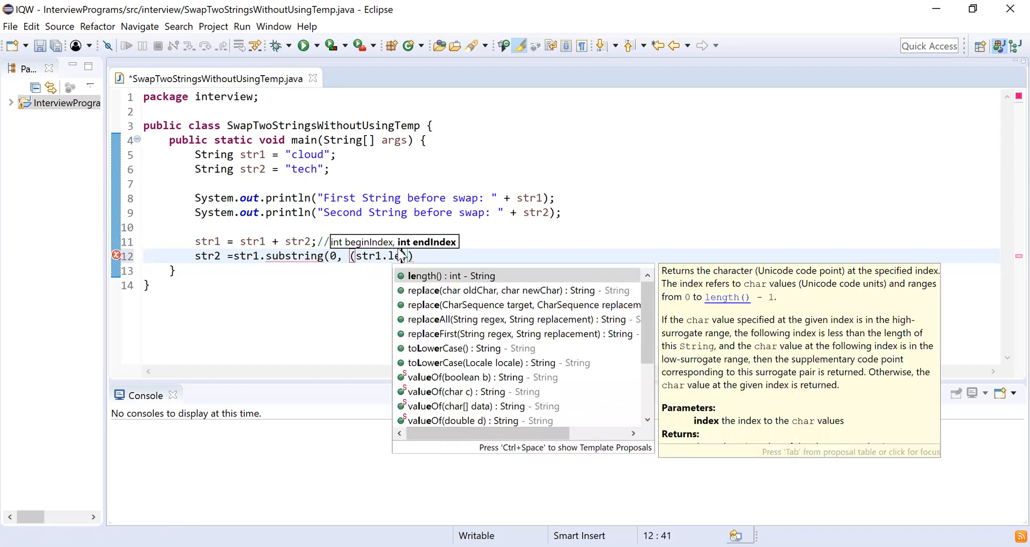
pyautogui.write('ength() - ))')
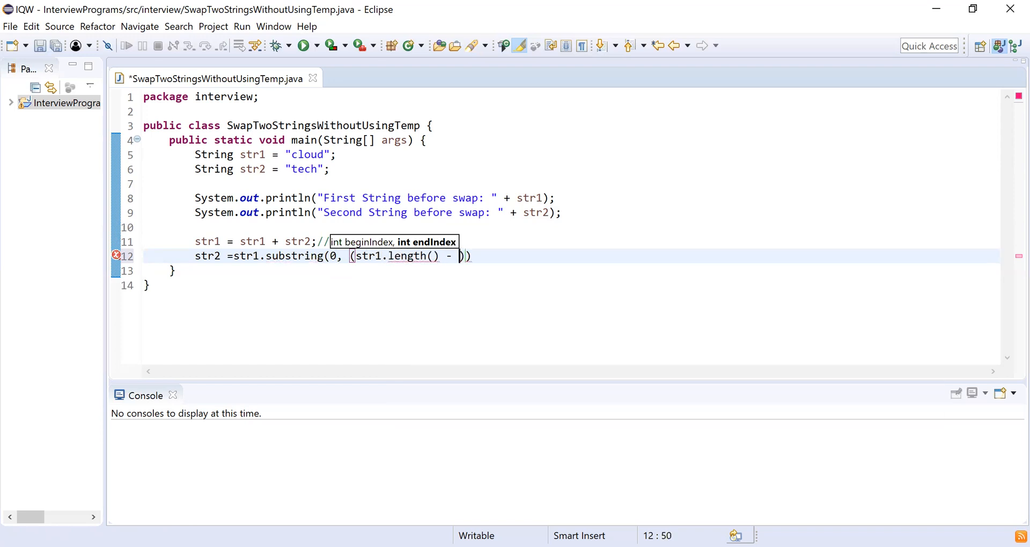
pyautogui.write('str2.length(')
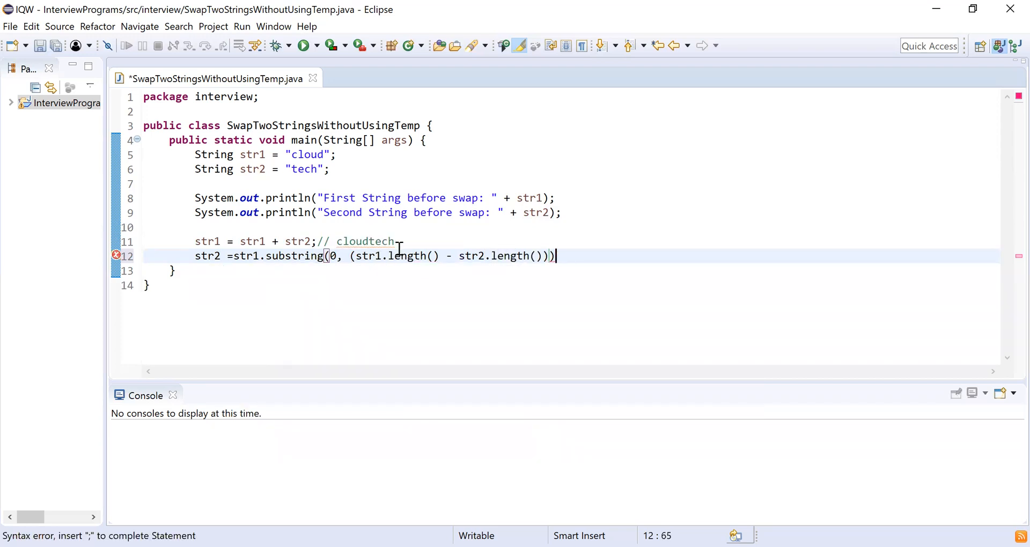
pyautogui.write(';')
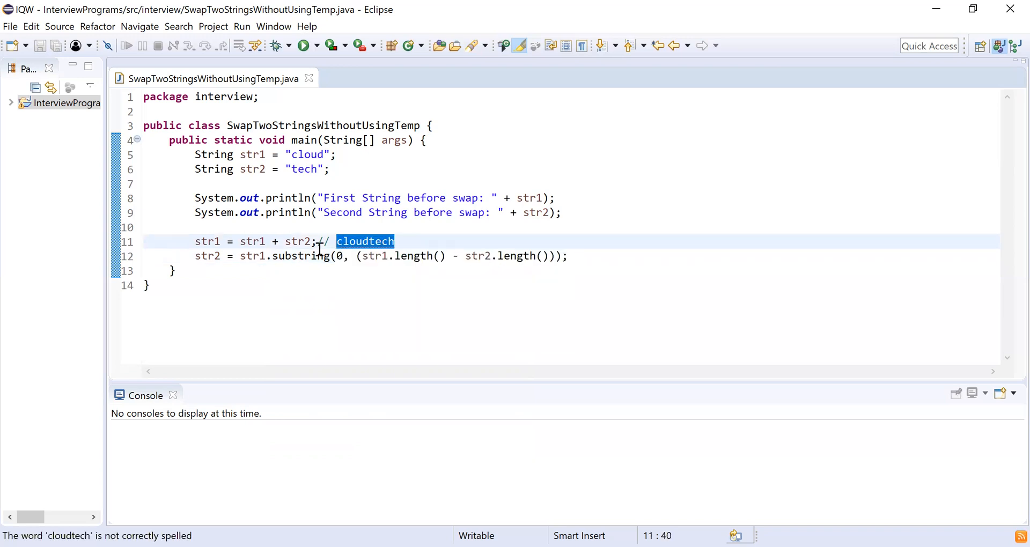
# Insert two blank lines after the str2 substring statement while pointing out the comment parts
pyautogui.doubleClick(302, 169)
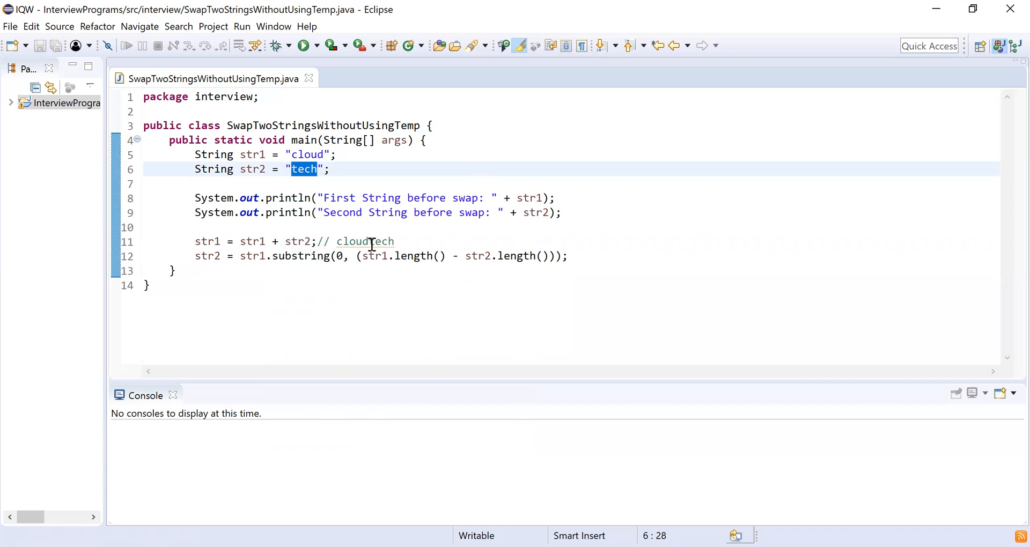
pyautogui.doubleClick(354, 241)
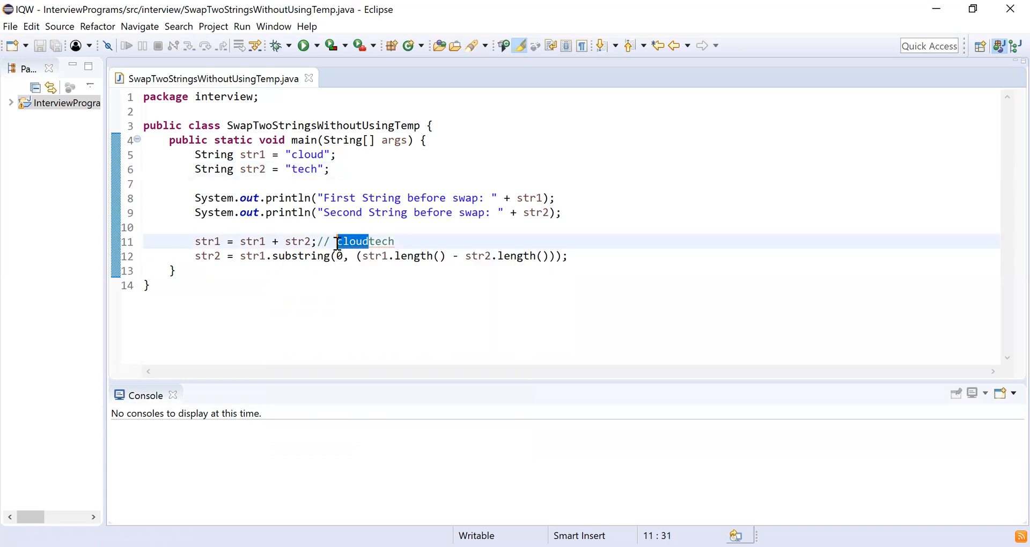
pyautogui.click(572, 255)
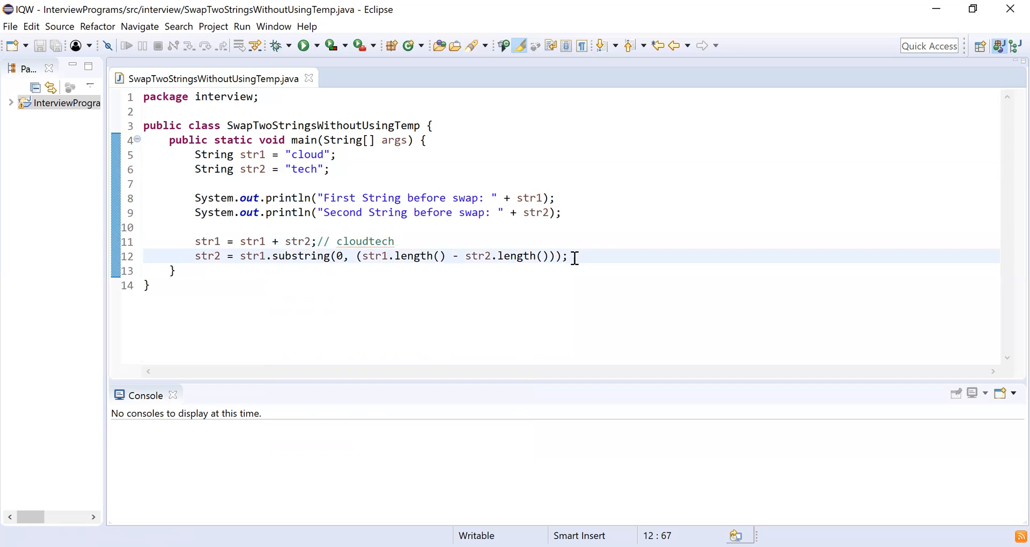
pyautogui.press('Return')
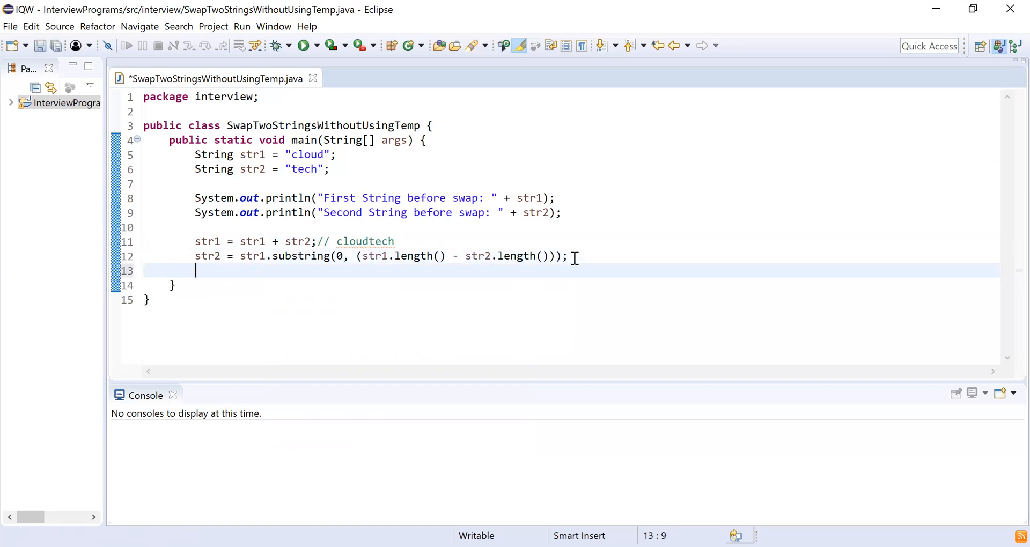
pyautogui.press('Return')
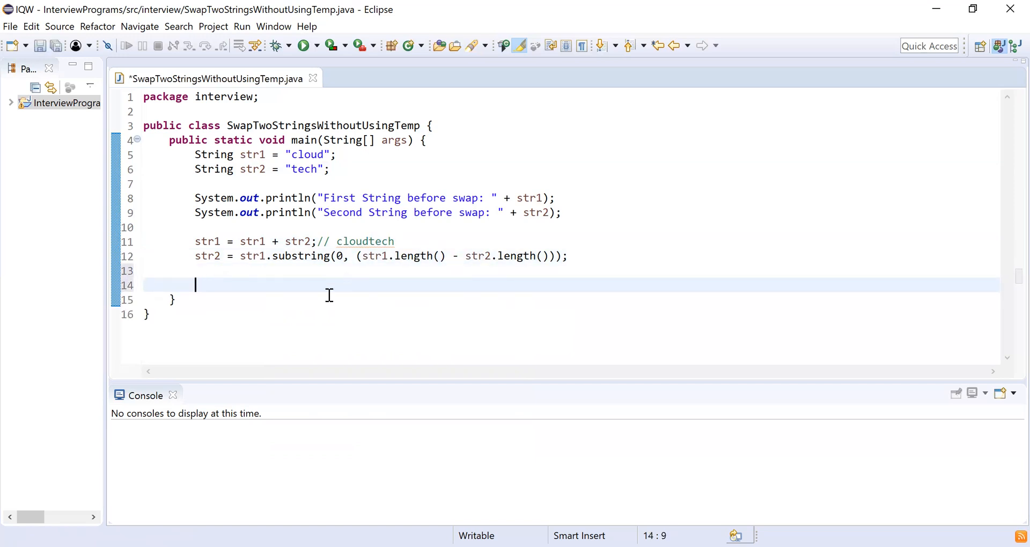
pyautogui.doubleClick(364, 241)
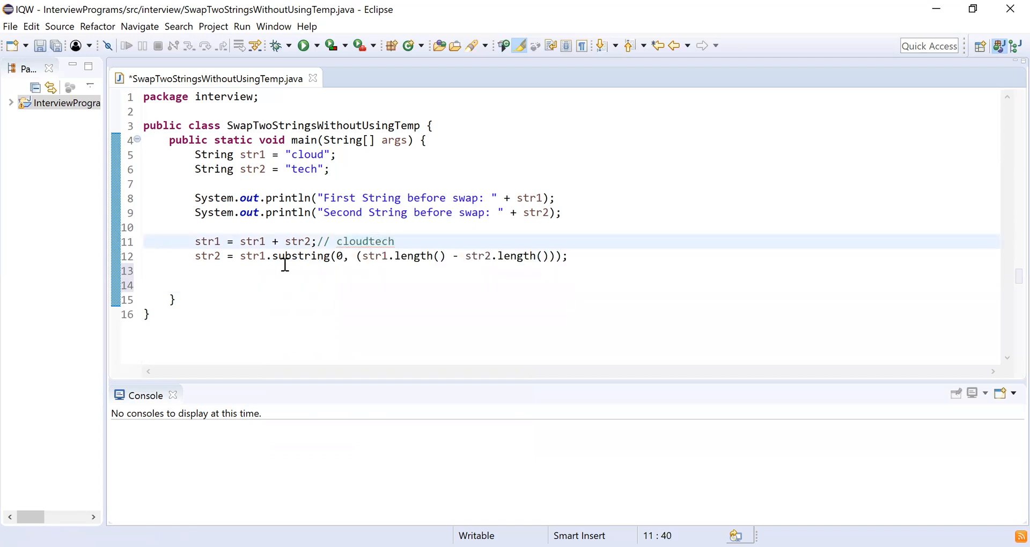
pyautogui.click(342, 255)
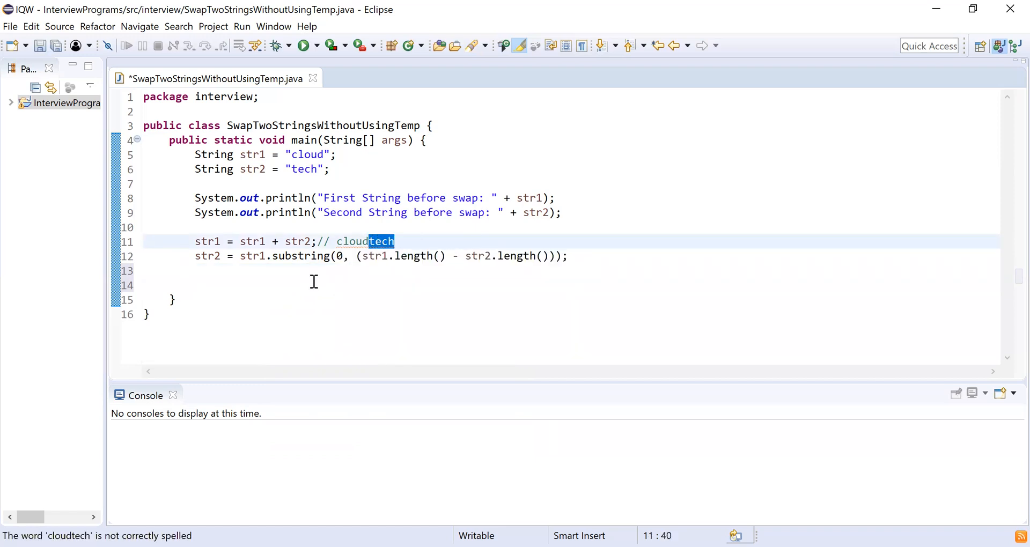
# Write str1 = str1.substring(str2.length()); on line 13, replacing the beginIndex placeholder
pyautogui.write('str1')
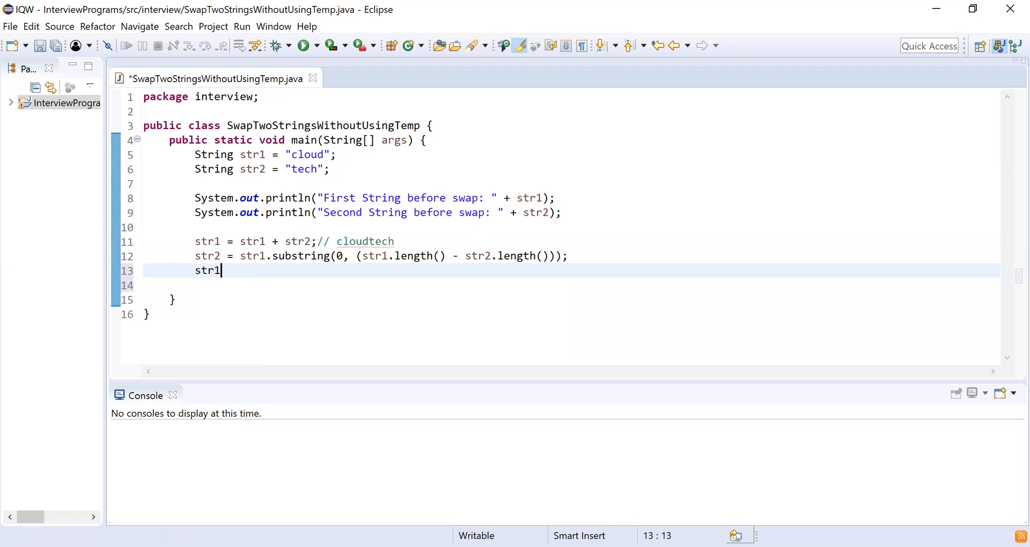
pyautogui.write('=str.')
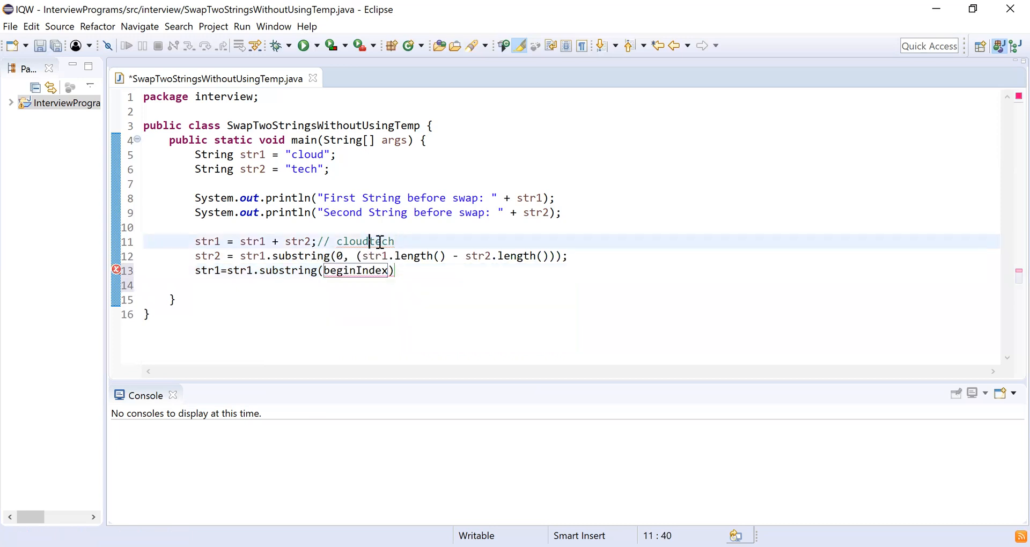
pyautogui.doubleClick(355, 270)
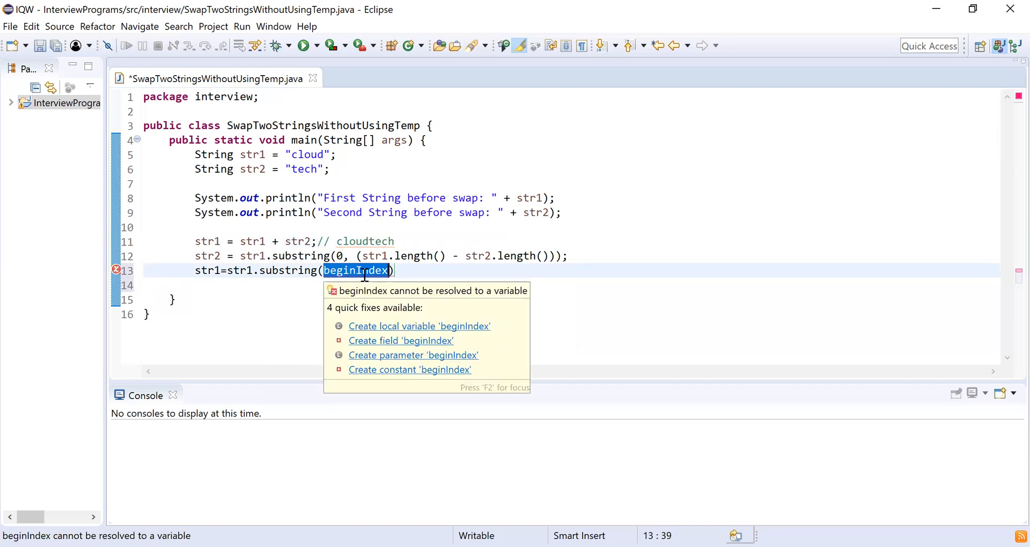
pyautogui.write('str2')
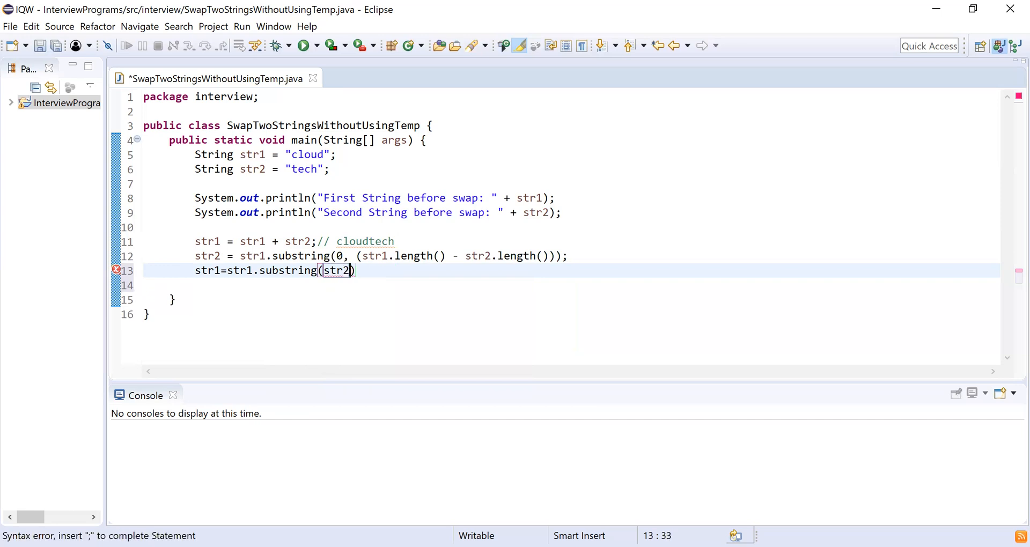
pyautogui.write('.length()')
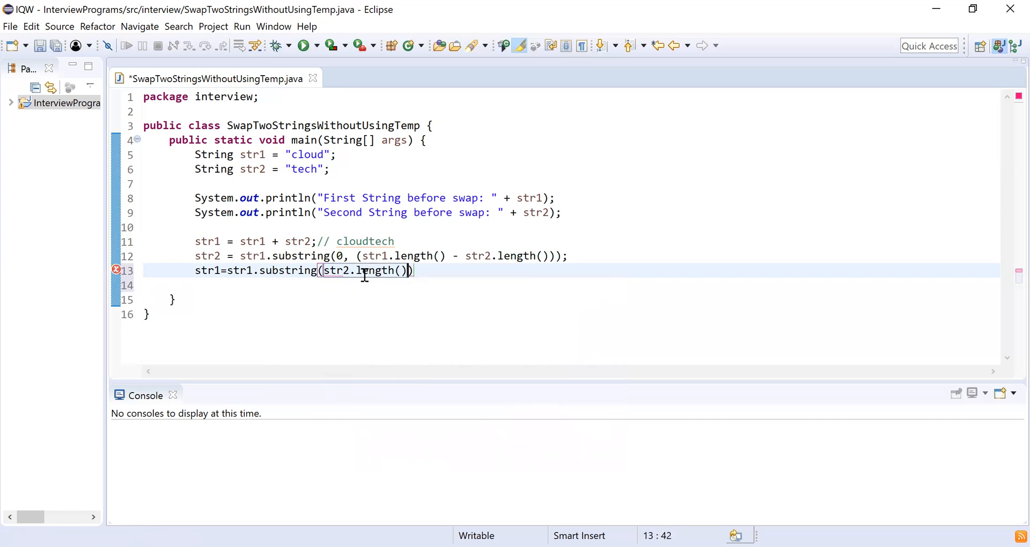
pyautogui.moveTo(473, 281)
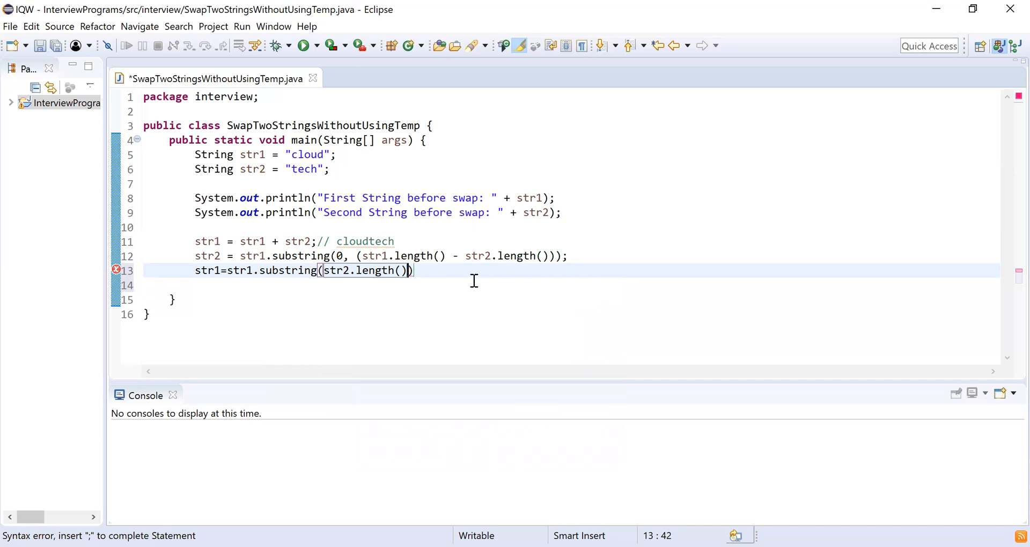
pyautogui.click(566, 255)
pyautogui.write(');')
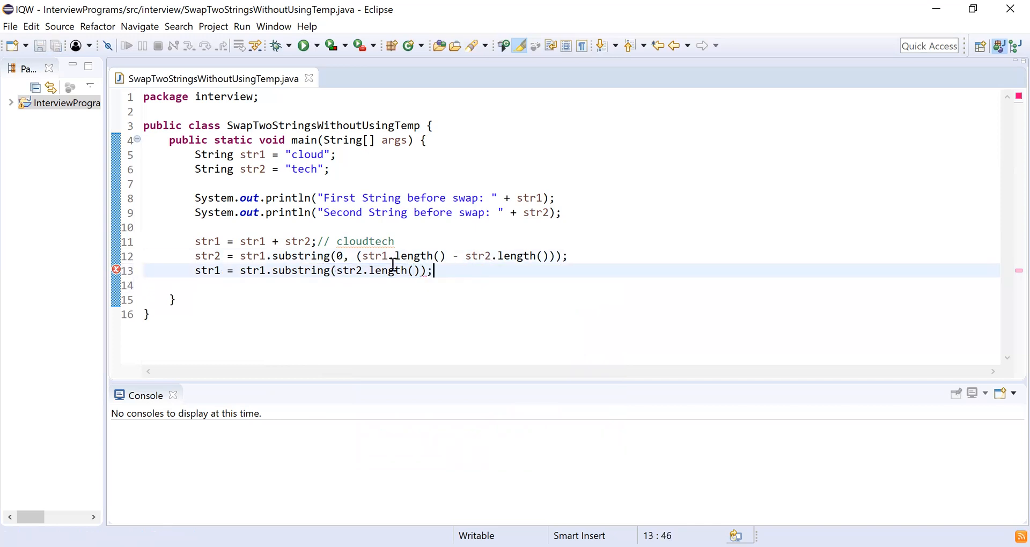
pyautogui.doubleClick(383, 241)
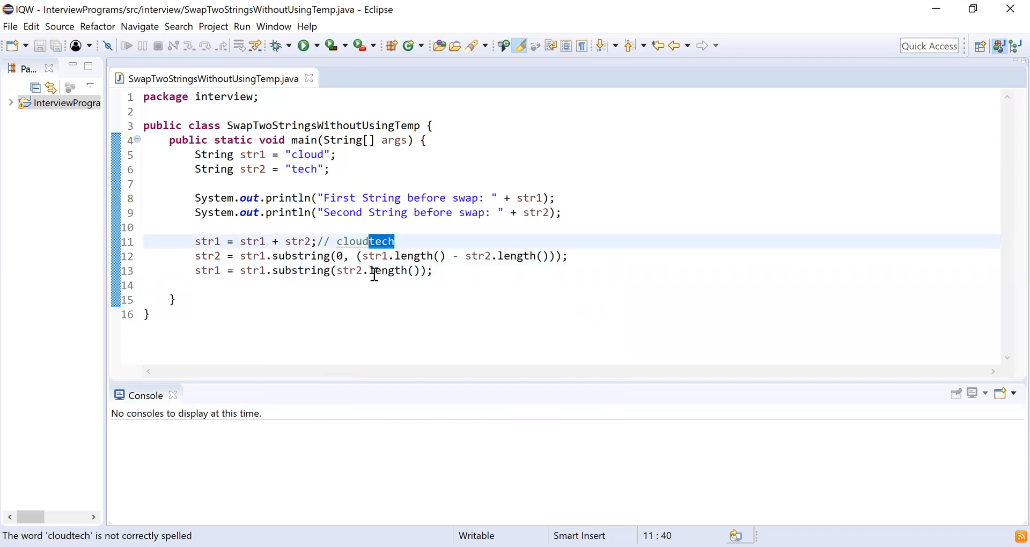
pyautogui.click(453, 270)
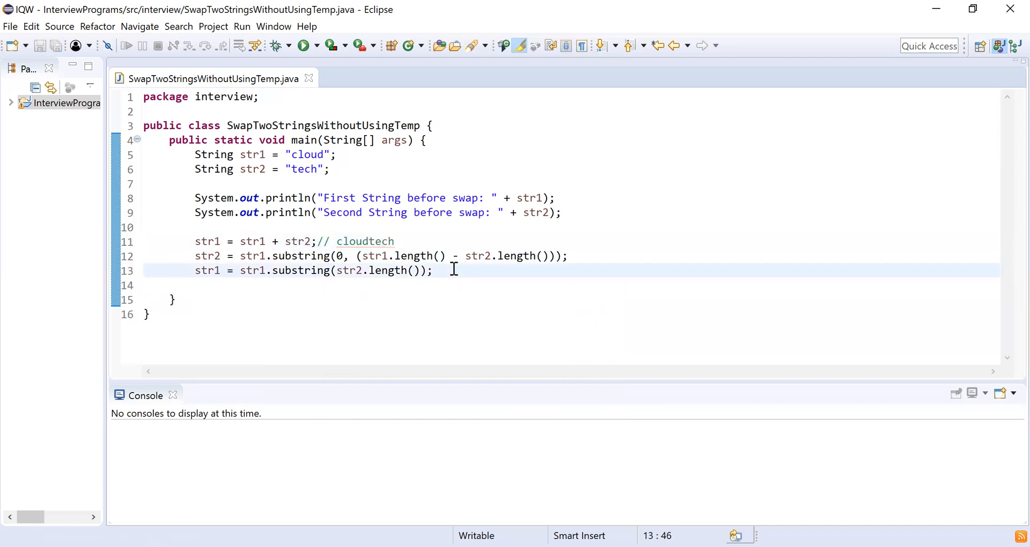
# Duplicate the two print statements below the swap code, relabelling them "after swap"
pyautogui.press('enter')
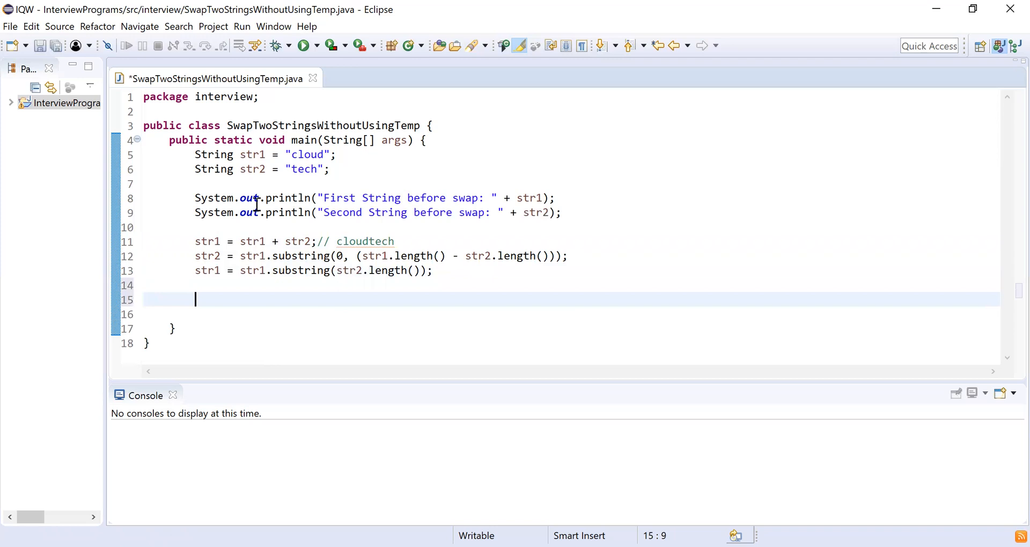
pyautogui.moveTo(194, 198); pyautogui.dragTo(560, 212)
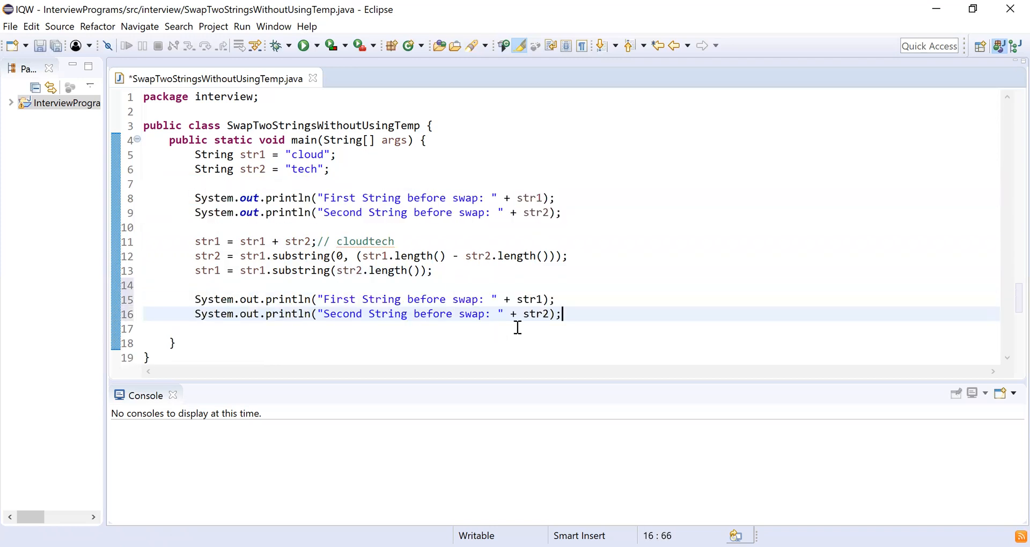
pyautogui.doubleClick(427, 299)
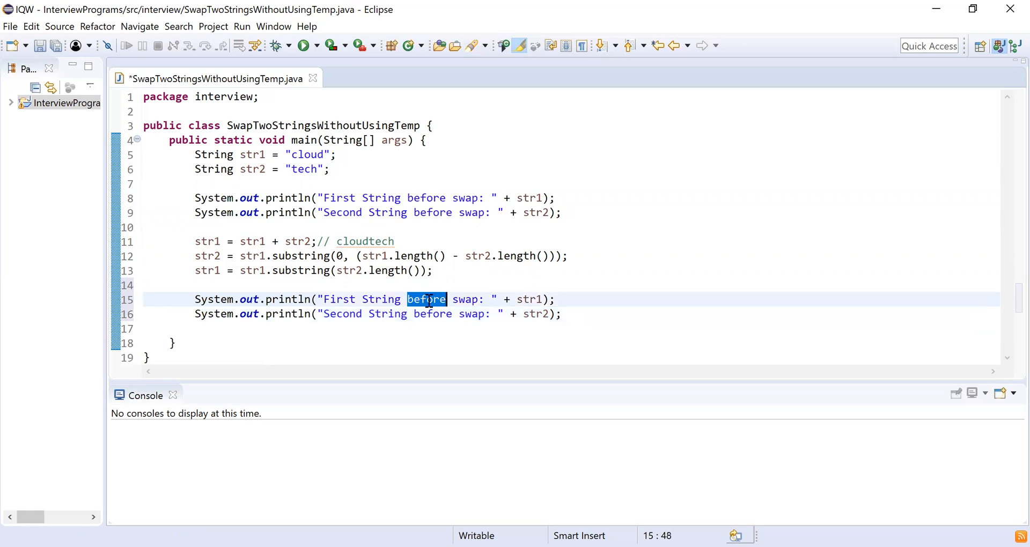
pyautogui.write('after')
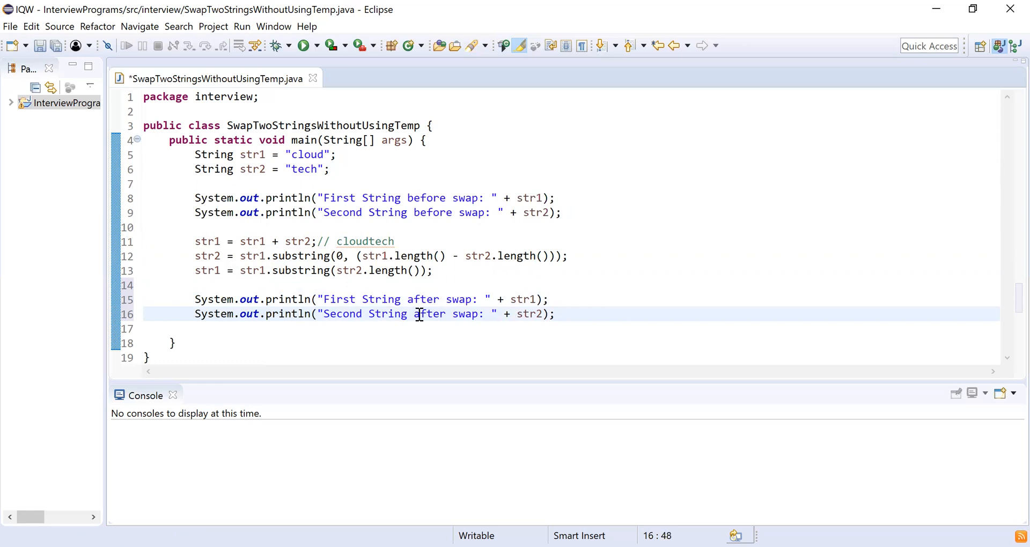
pyautogui.rightClick(417, 314)
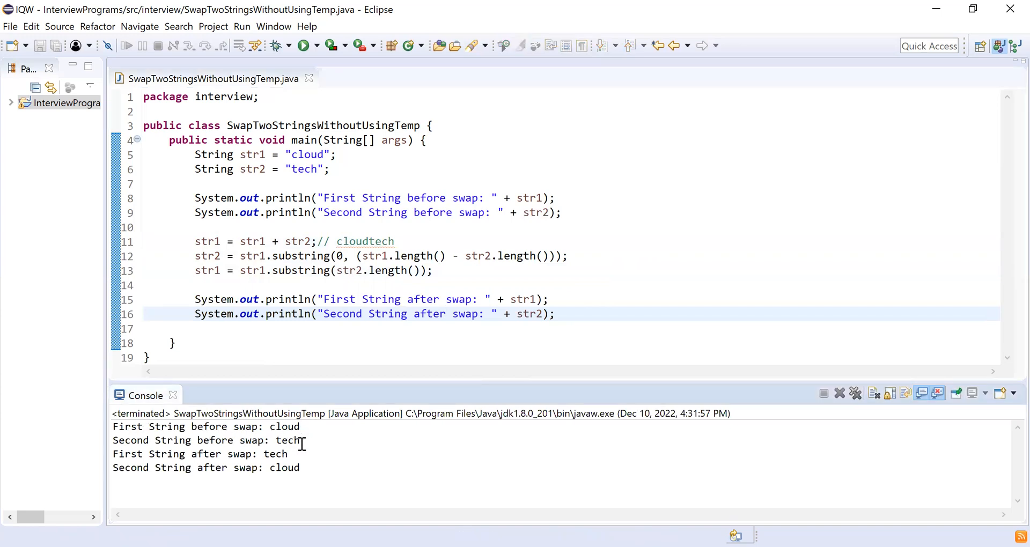
# Highlight the console line showing the second string after swap is cloud
pyautogui.moveTo(299, 440); pyautogui.dragTo(112, 427)
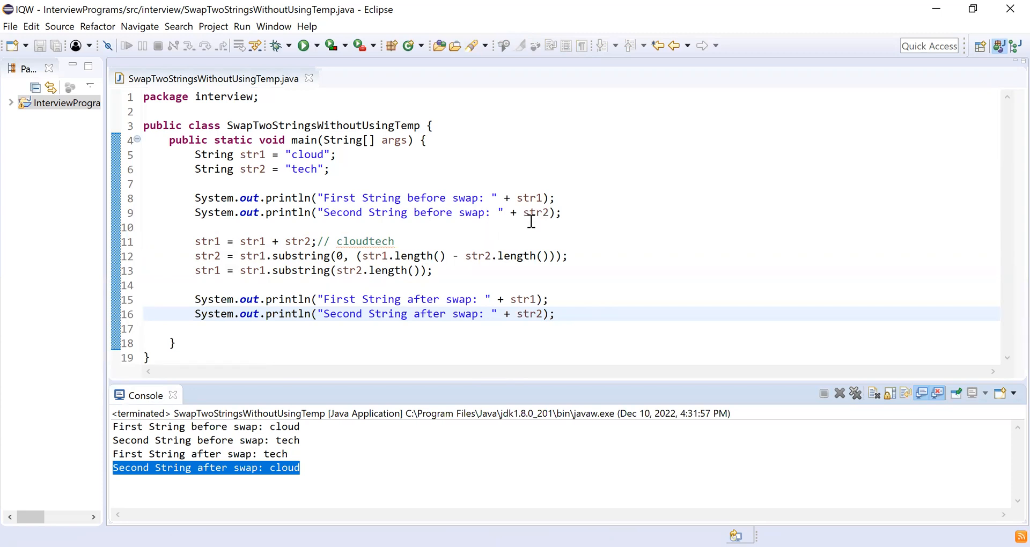
pyautogui.moveTo(516, 209)
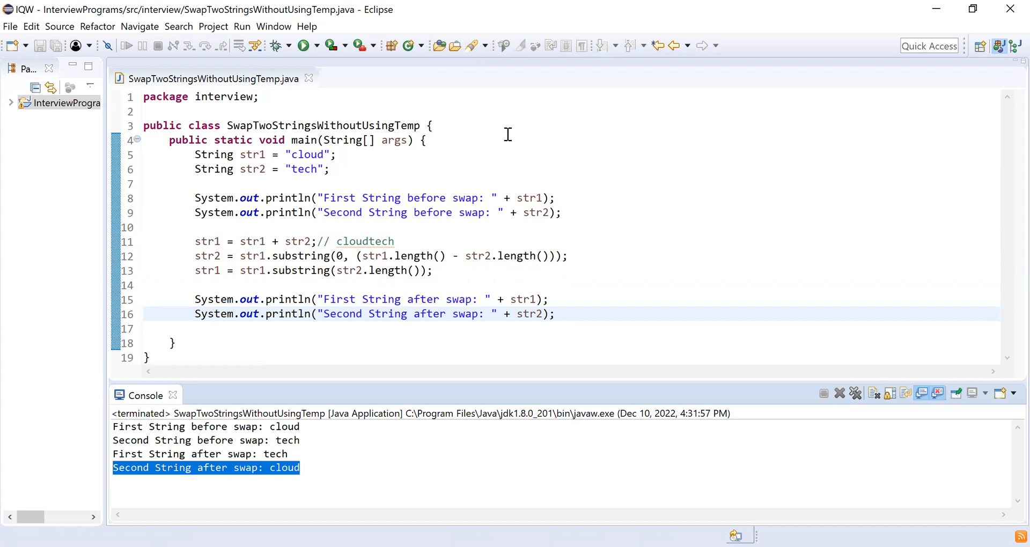
pyautogui.moveTo(874, 129)
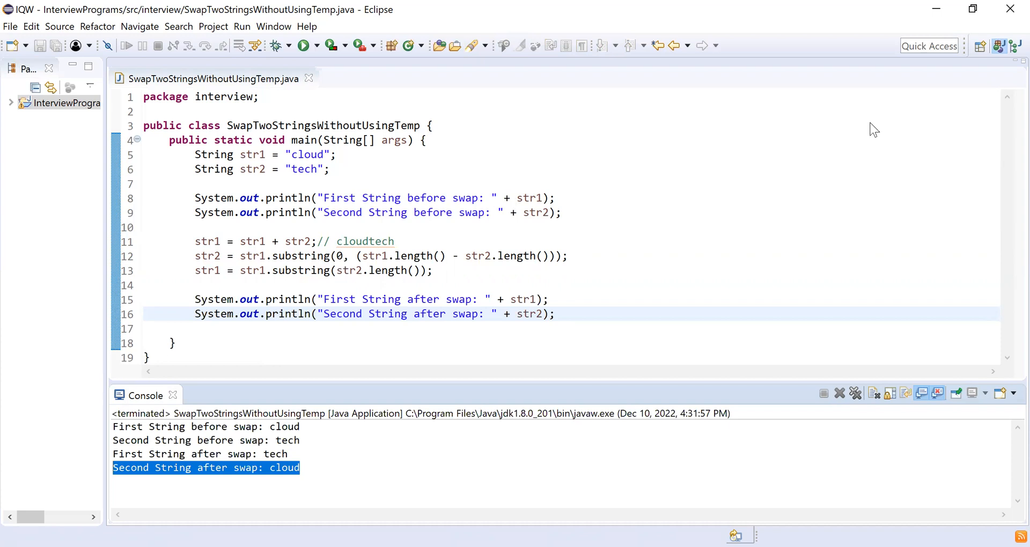